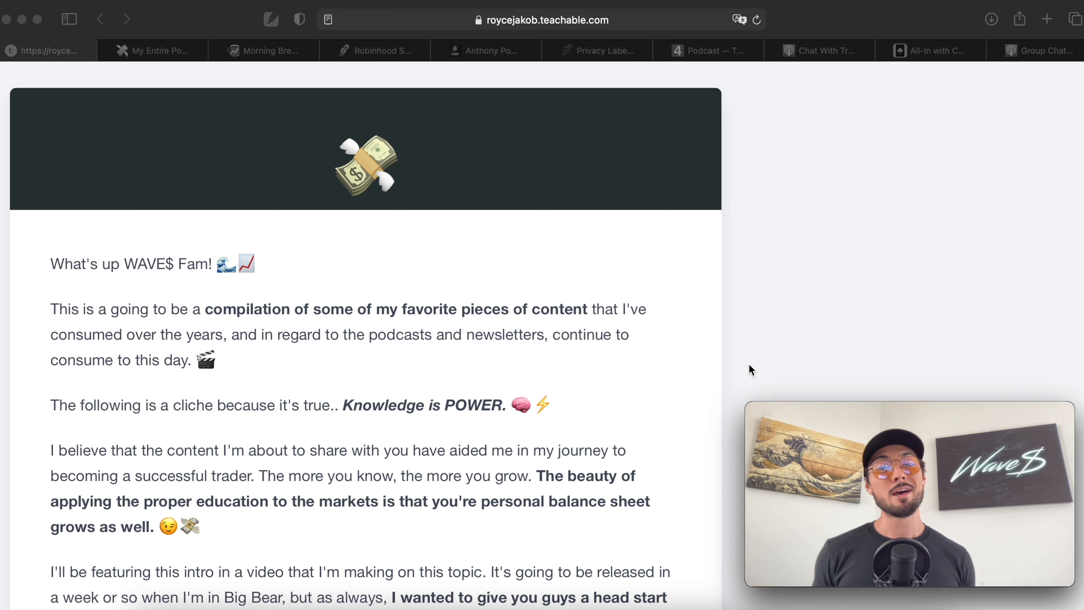
{"action": "mouse_move", "coordinate": [755, 357]}
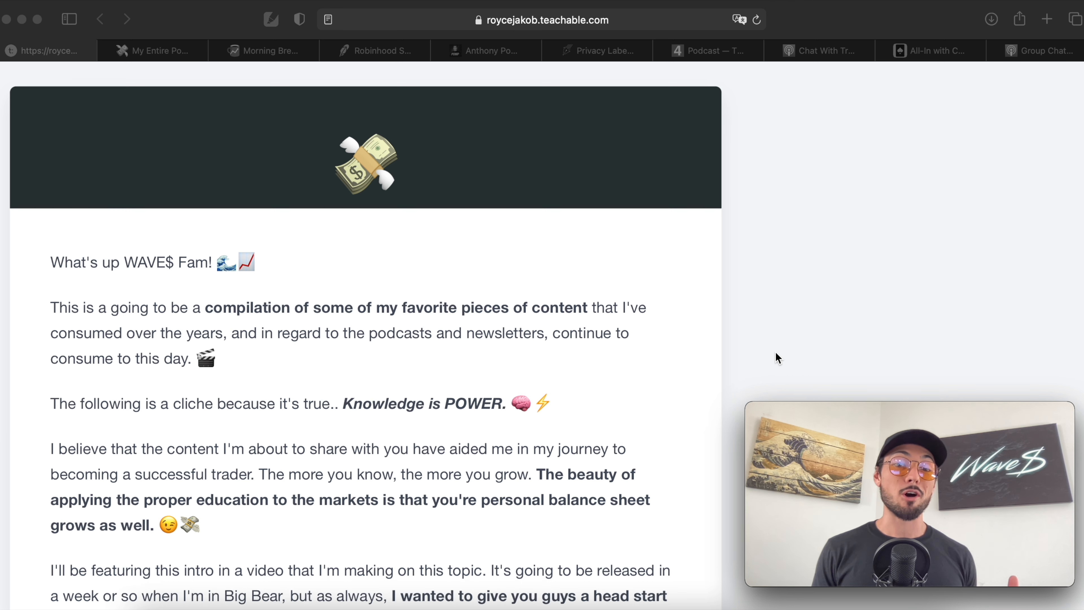
Scroll the Teachable recommendations post past the intro paragraphs until the BOOKS section appears.
{"action": "scroll", "scroll_direction": "down", "scroll_amount": 3}
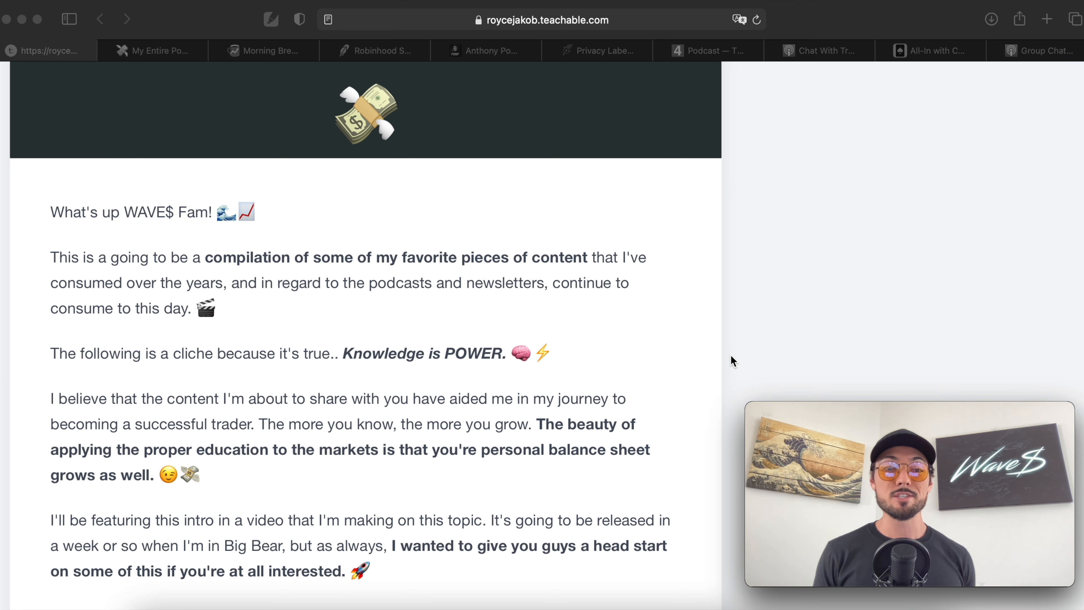
{"action": "scroll", "scroll_direction": "down", "scroll_amount": 3}
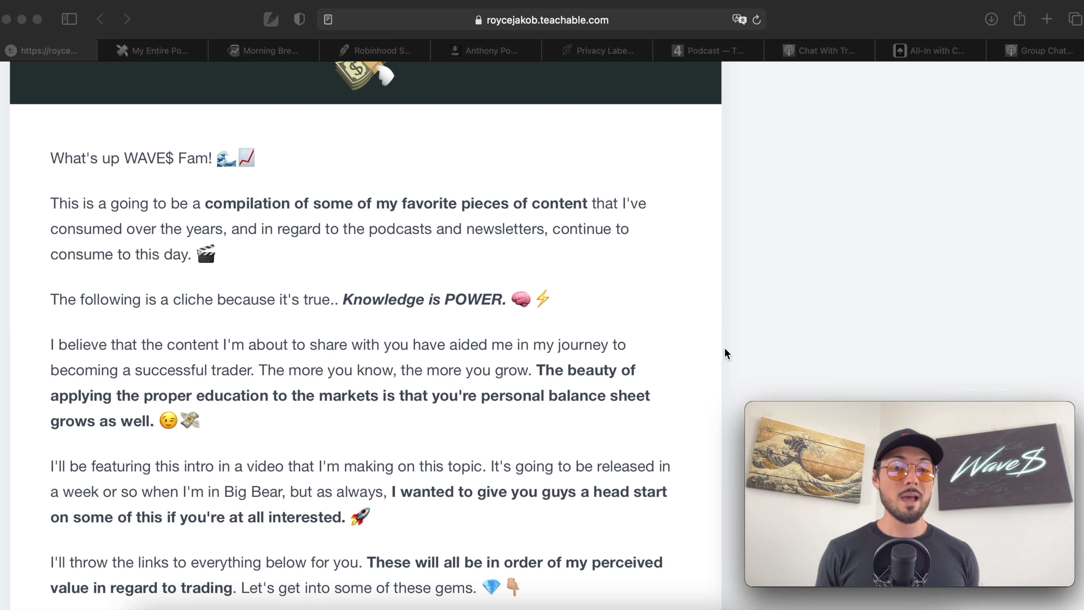
{"action": "scroll", "scroll_direction": "up", "scroll_amount": 3}
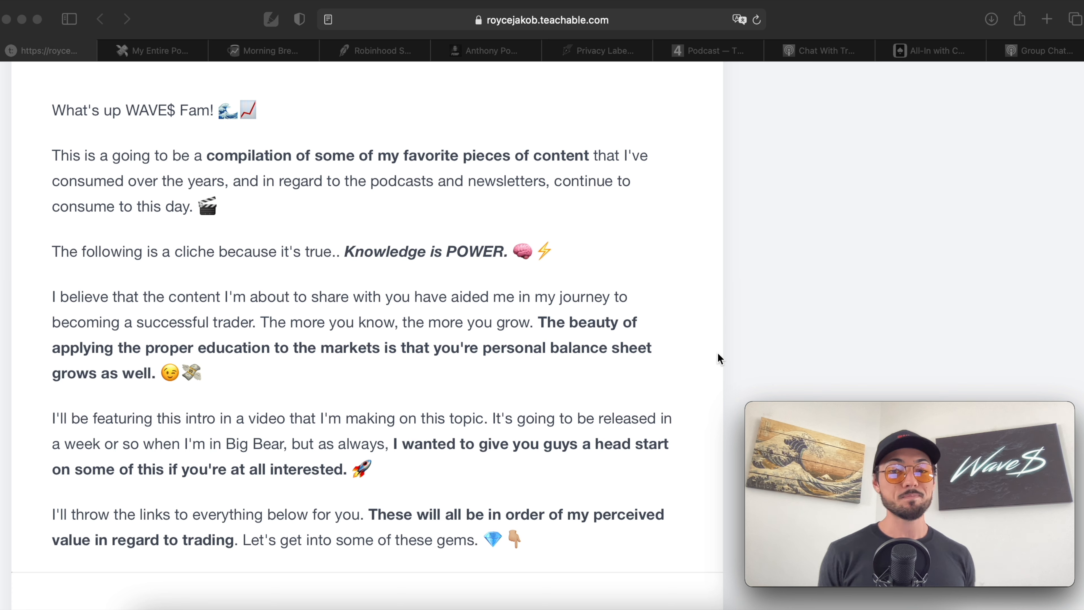
{"action": "mouse_move", "coordinate": [359, 387]}
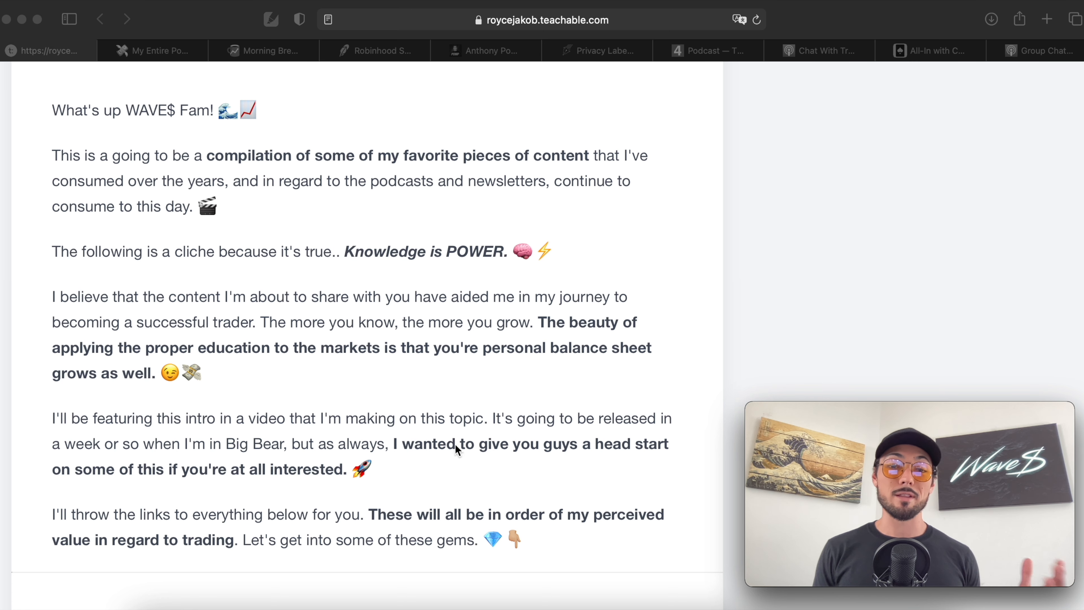
{"action": "mouse_move", "coordinate": [486, 462]}
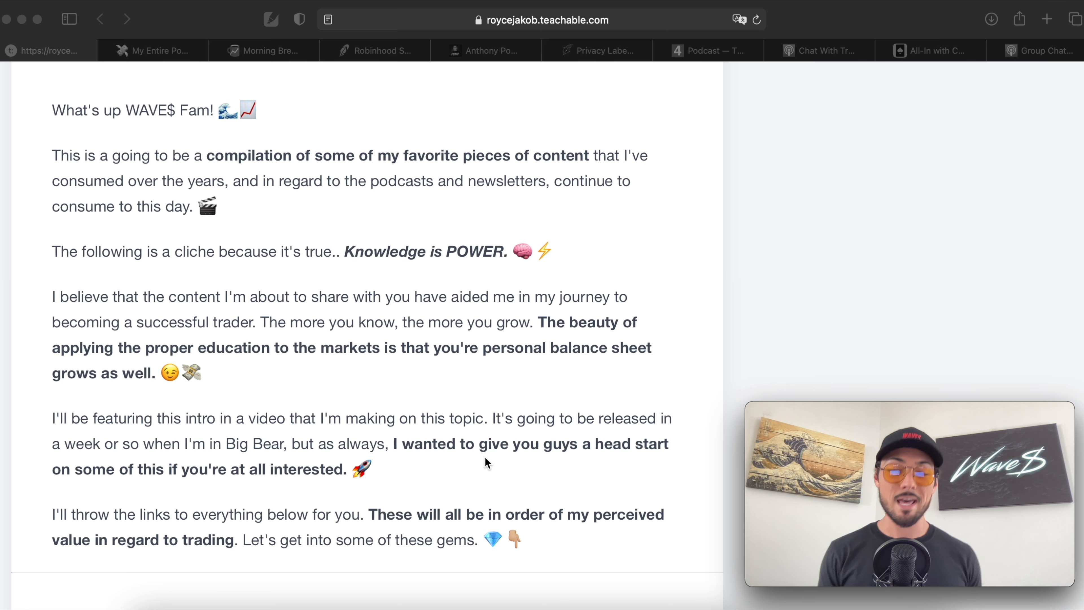
{"action": "scroll", "scroll_direction": "up", "scroll_amount": 3}
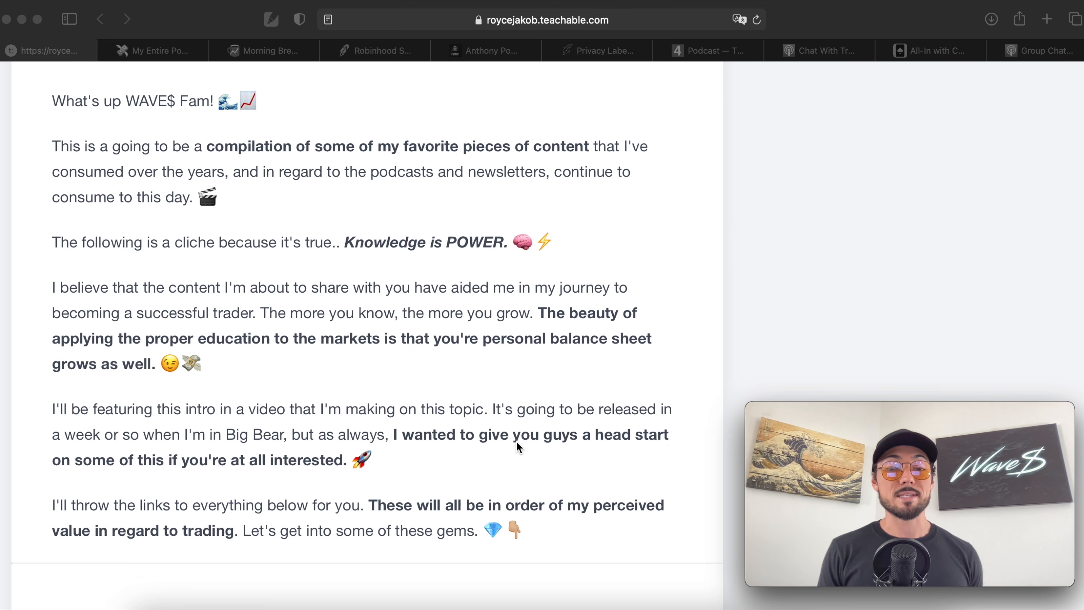
{"action": "scroll", "scroll_direction": "down", "scroll_amount": 3}
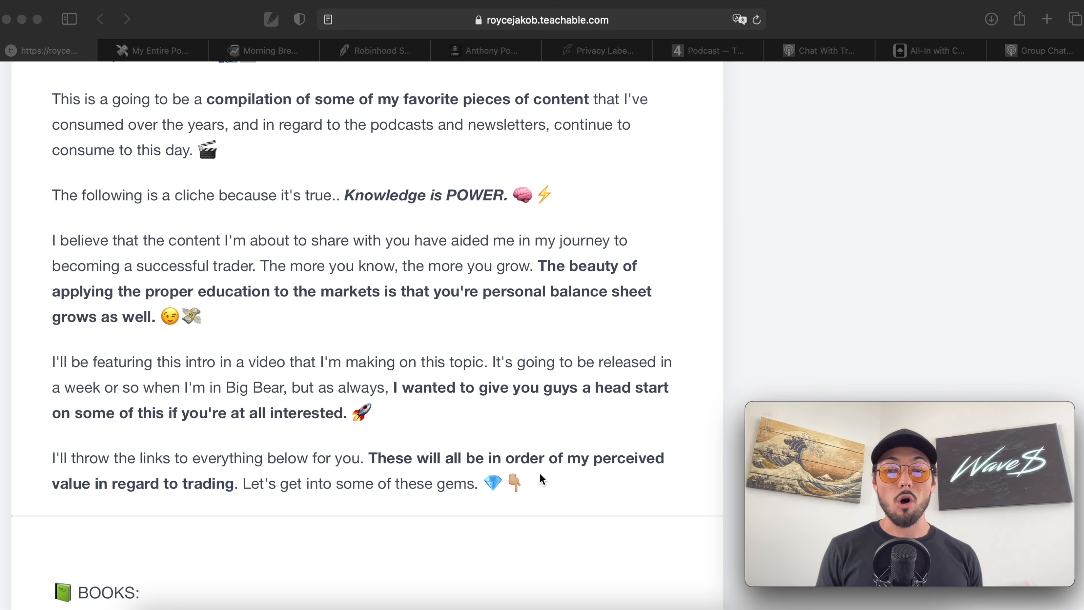
{"action": "scroll", "scroll_direction": "down", "scroll_amount": 3}
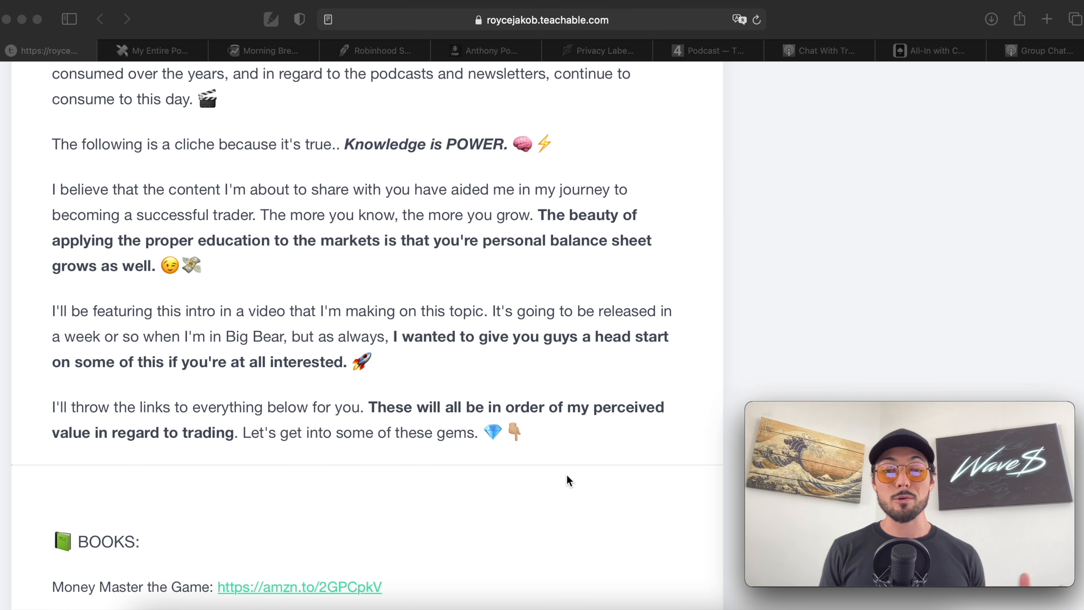
{"action": "mouse_move", "coordinate": [542, 476]}
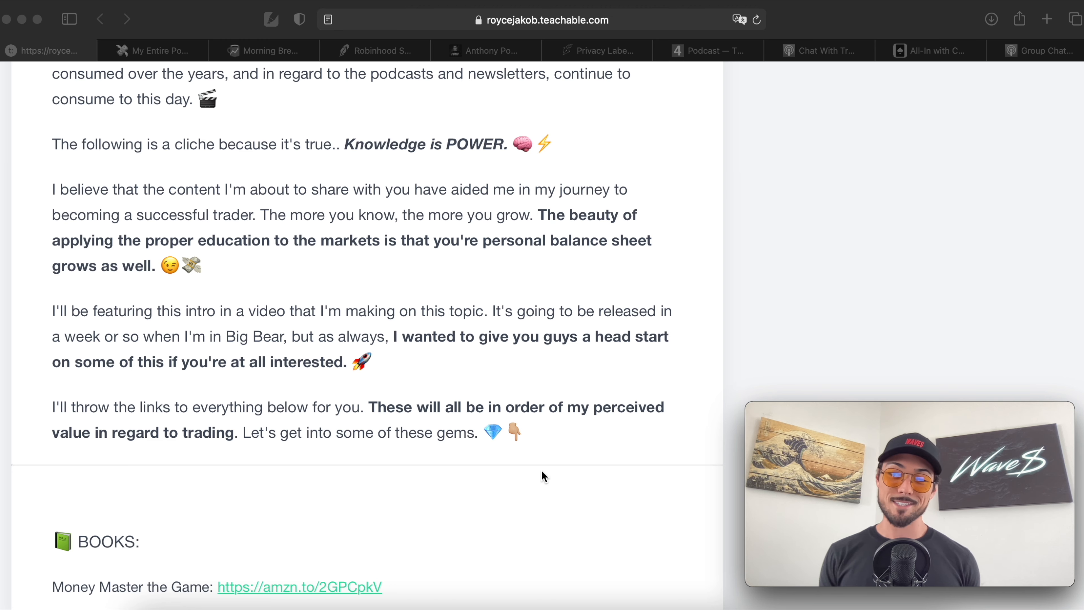
Scroll to the Podcasts heading, back up, then down to show all ten book titles with links.
{"action": "scroll", "scroll_direction": "down", "scroll_amount": 3}
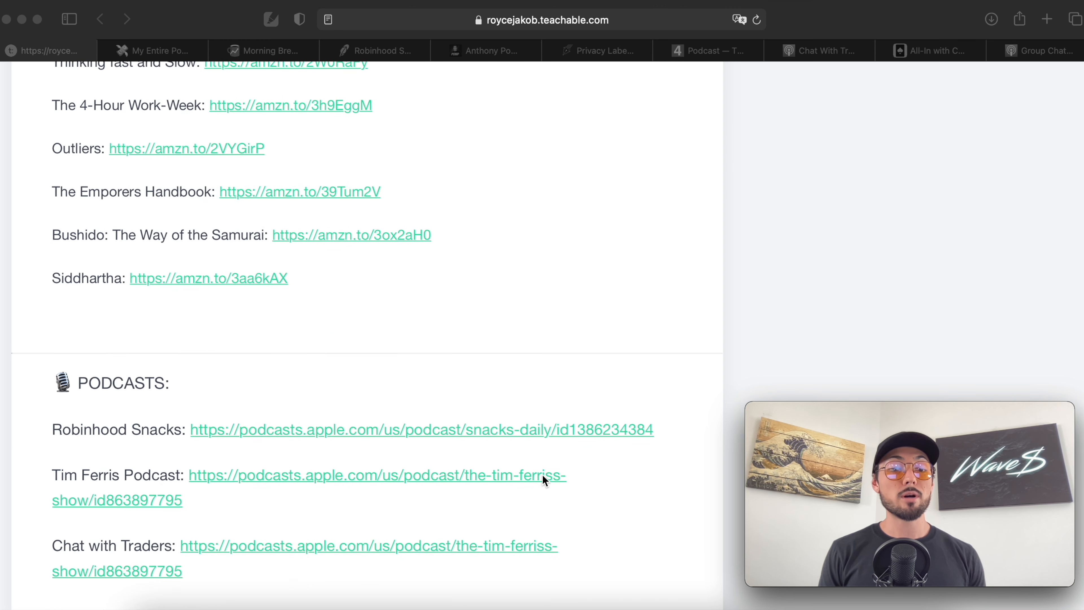
{"action": "scroll", "scroll_direction": "up", "scroll_amount": 3}
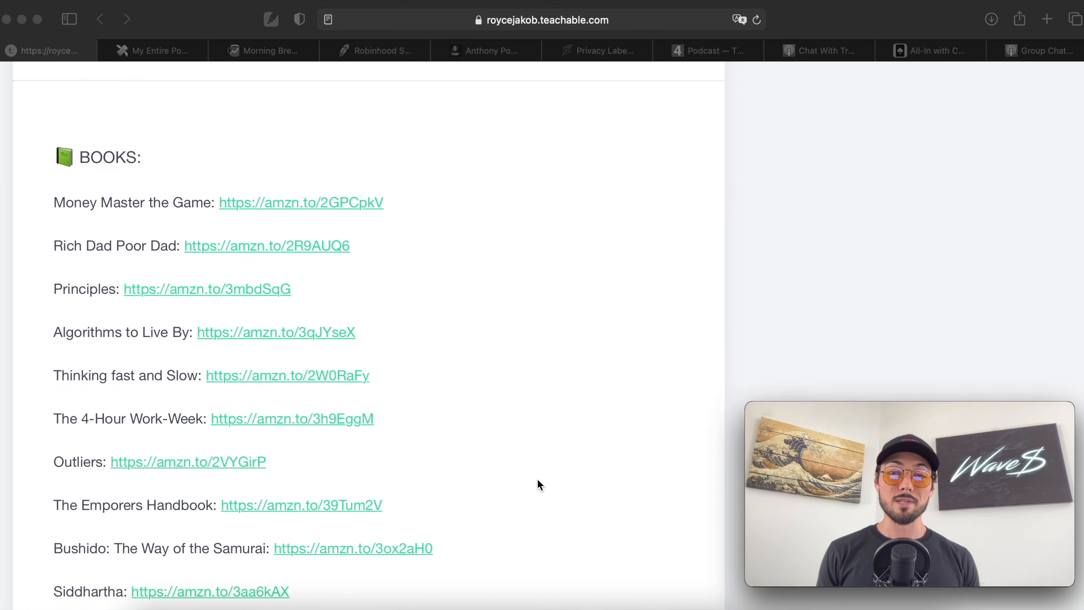
{"action": "scroll", "scroll_direction": "up", "scroll_amount": 3}
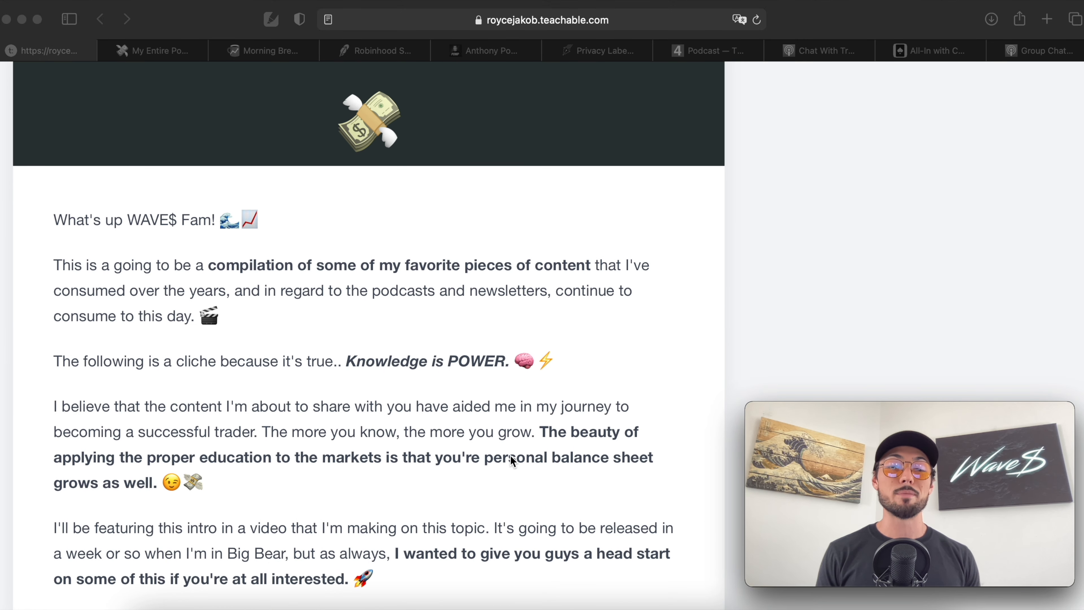
{"action": "scroll", "scroll_direction": "down", "scroll_amount": 3}
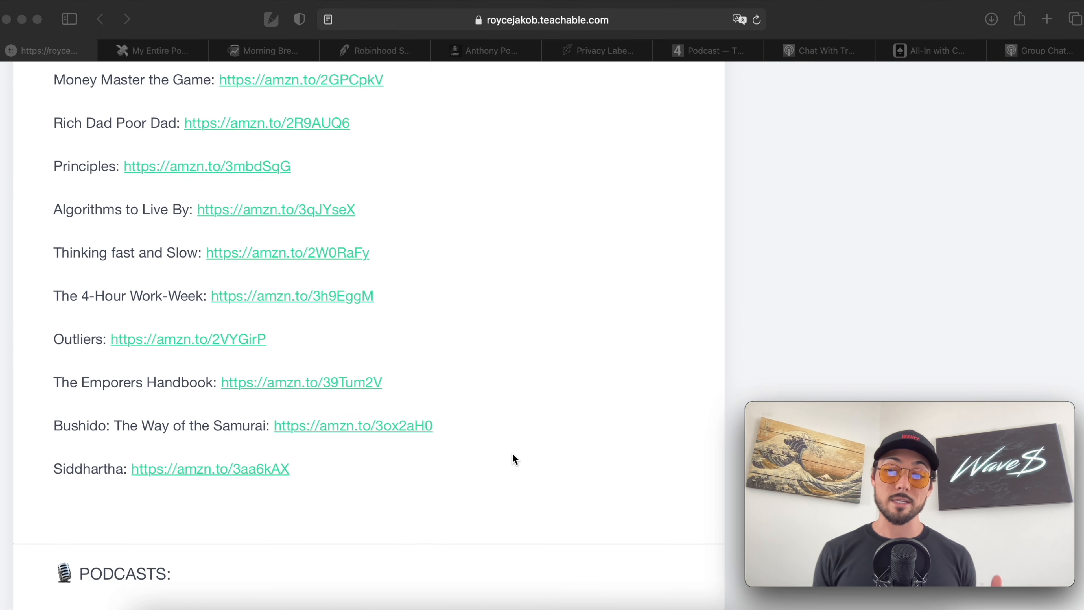
{"action": "scroll", "scroll_direction": "down", "scroll_amount": 3}
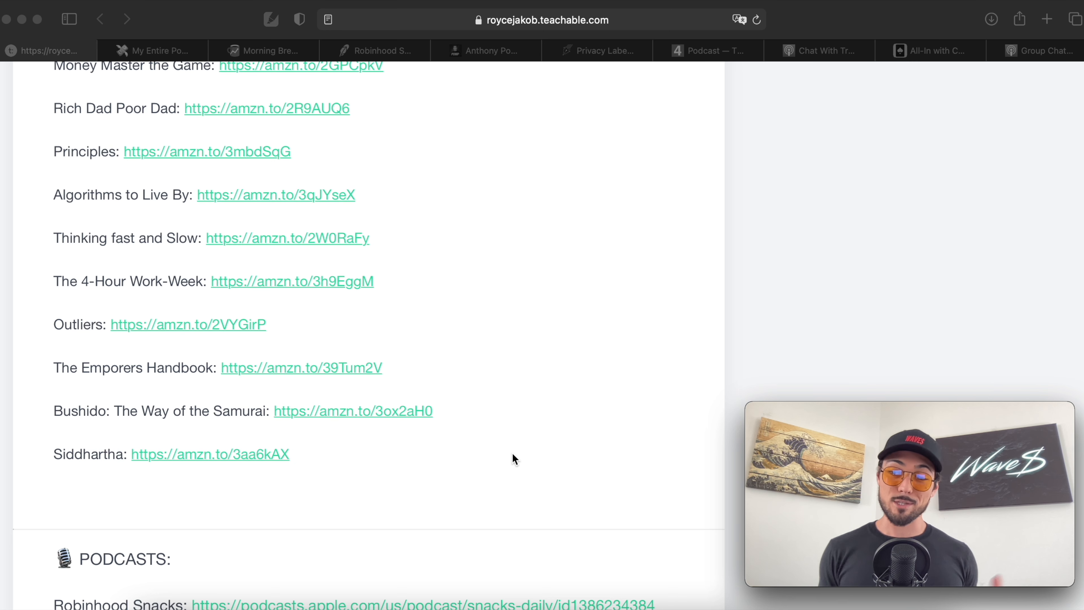
{"action": "mouse_move", "coordinate": [469, 356]}
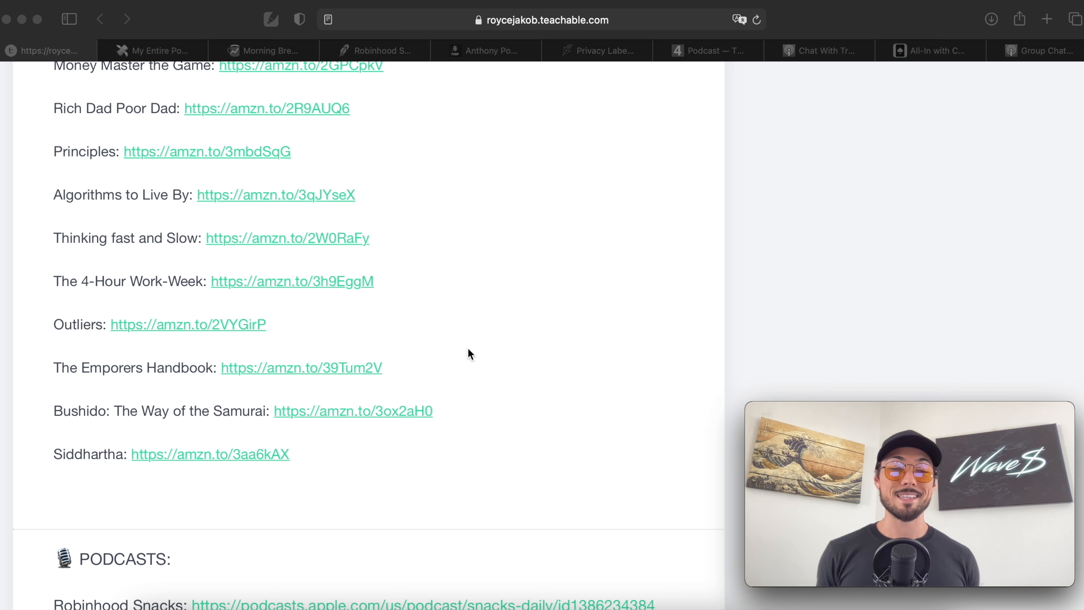
{"action": "mouse_move", "coordinate": [461, 352]}
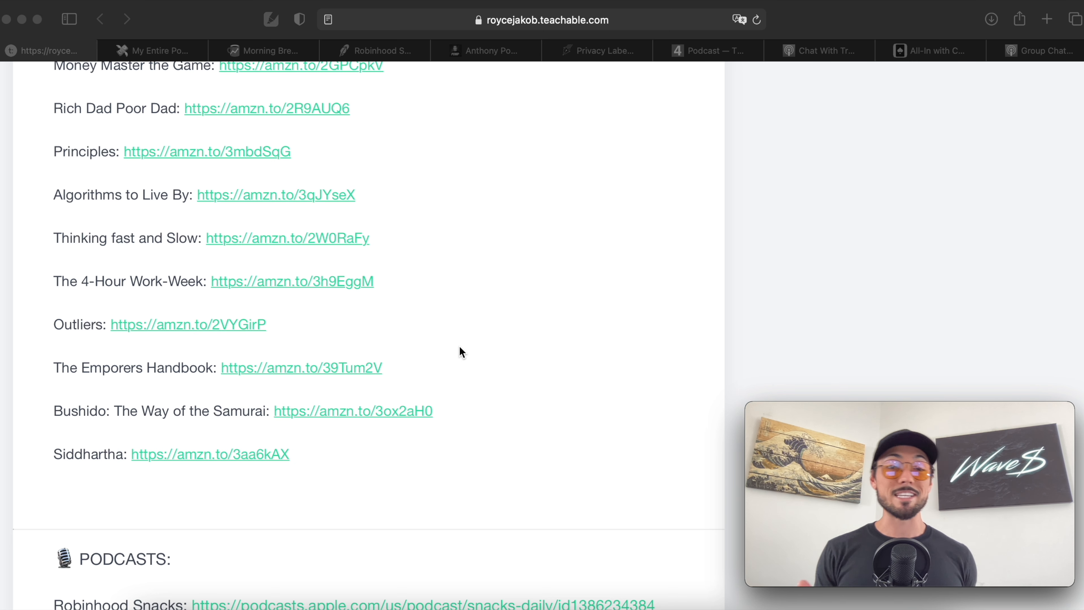
{"action": "mouse_move", "coordinate": [358, 221]}
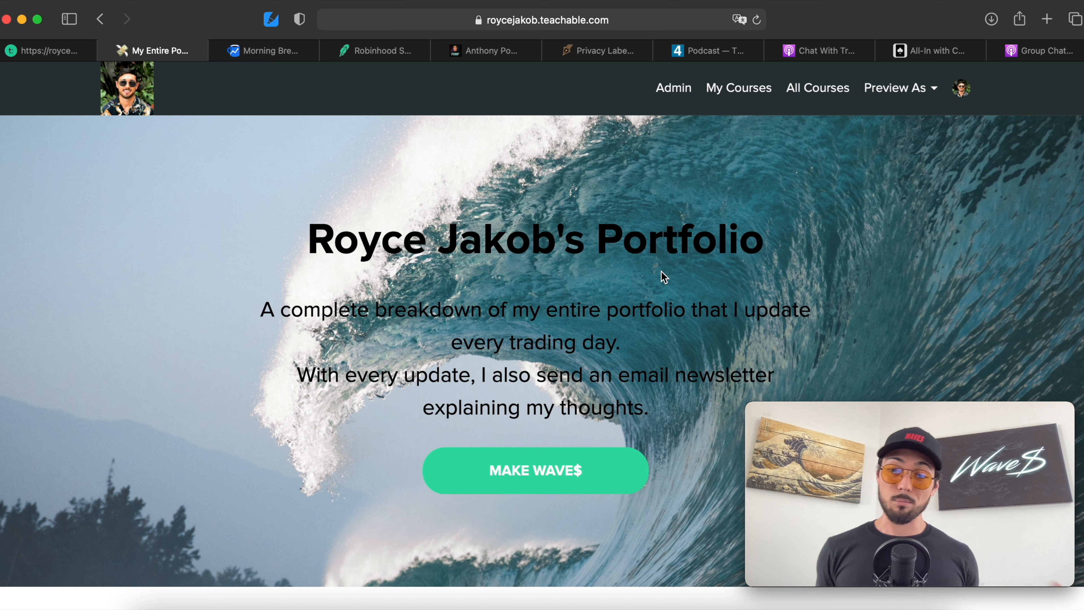
{"action": "mouse_move", "coordinate": [667, 331]}
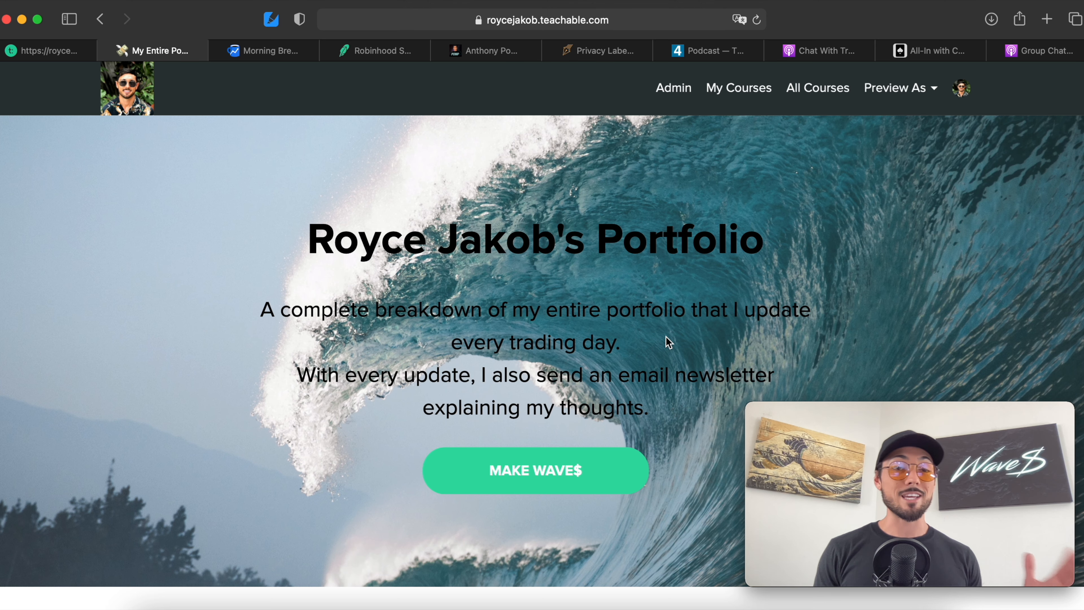
Scroll the recommendations post back to the Books list with Podcasts below.
{"action": "scroll", "scroll_direction": "down", "scroll_amount": 3}
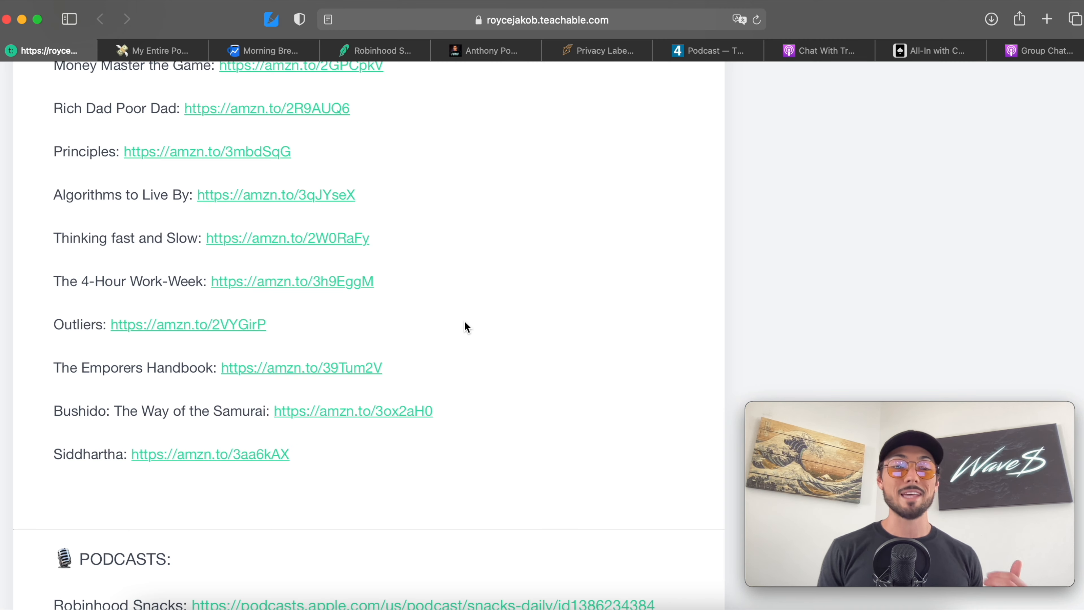
{"action": "scroll", "scroll_direction": "up", "scroll_amount": 3}
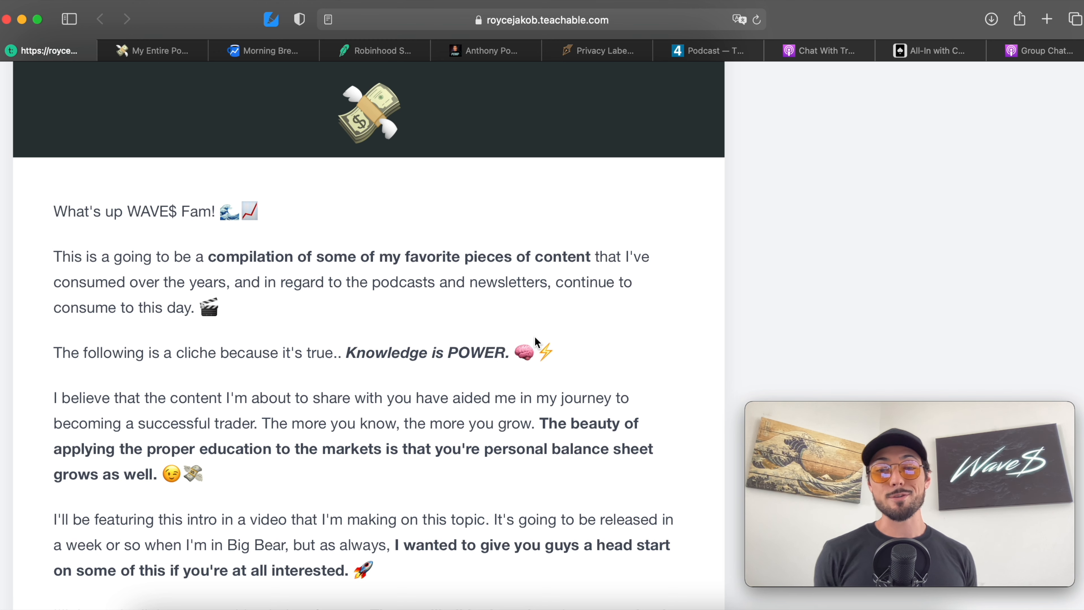
{"action": "mouse_move", "coordinate": [519, 325]}
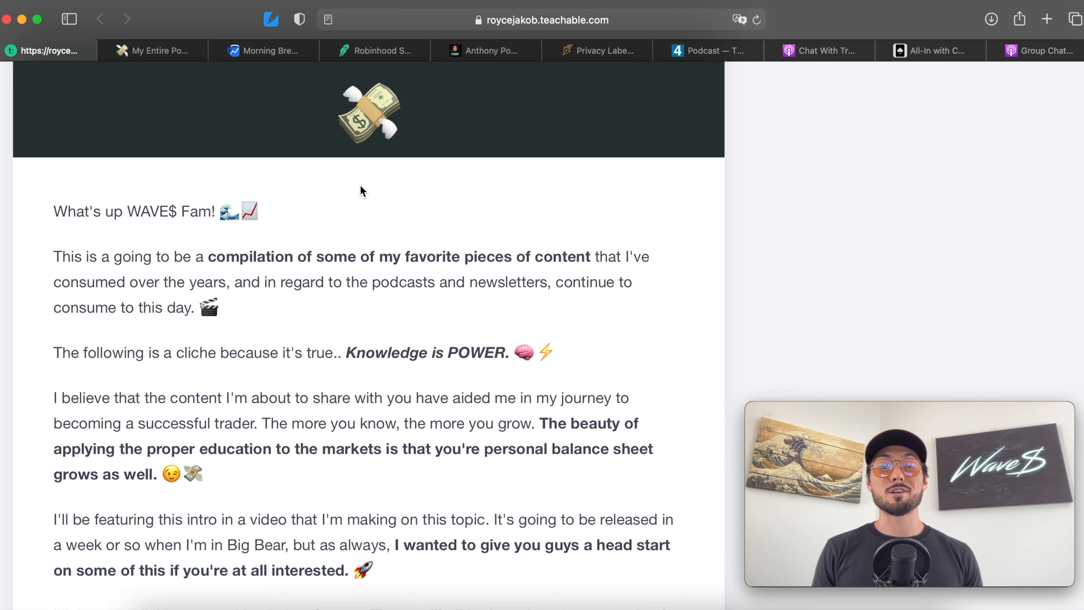
{"action": "scroll", "scroll_direction": "down", "scroll_amount": 3}
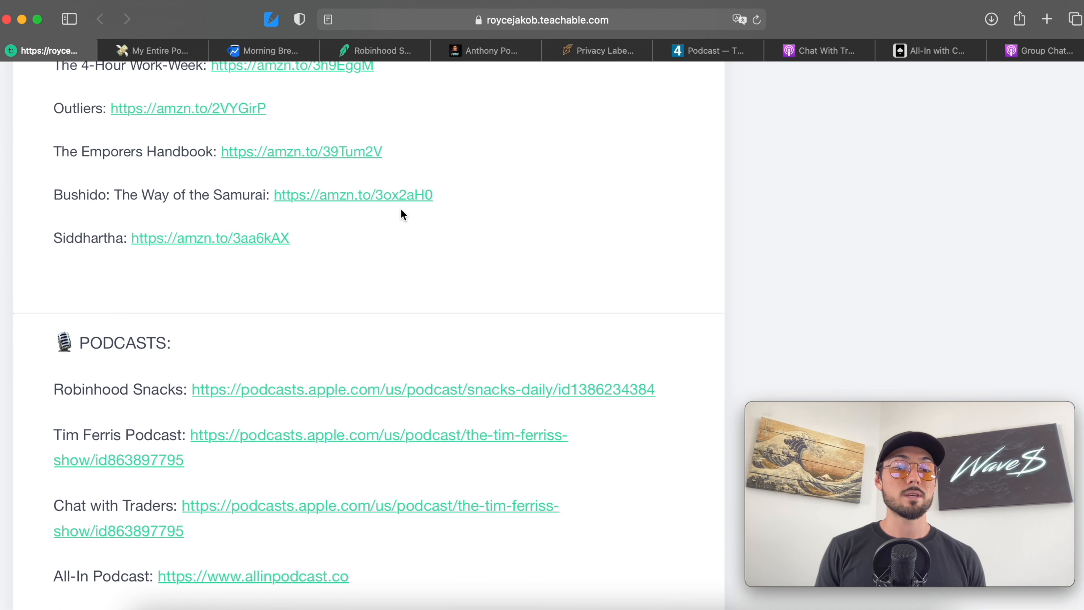
{"action": "scroll", "scroll_direction": "up", "scroll_amount": 3}
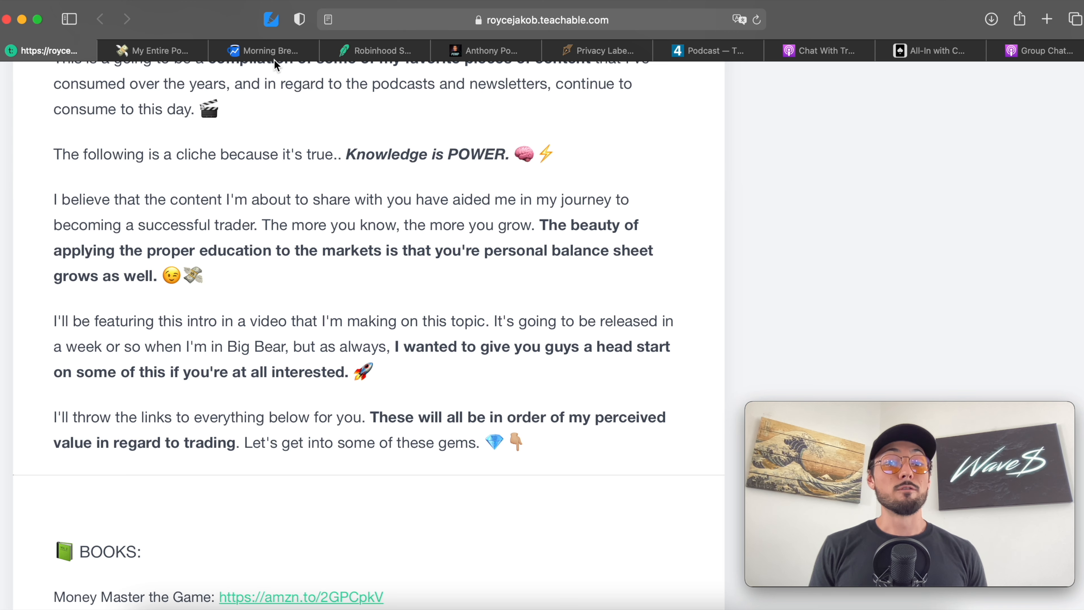
Switch to the Morning Brew tab showing its DoorDash stock exchange story.
{"action": "left_click", "coordinate": [262, 51]}
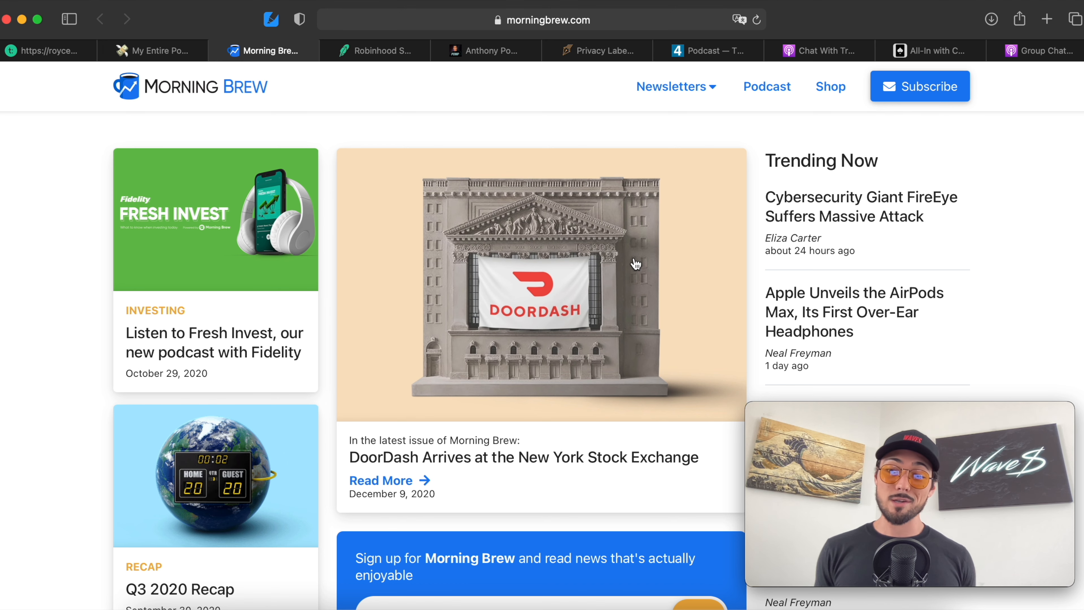
{"action": "mouse_move", "coordinate": [430, 90]}
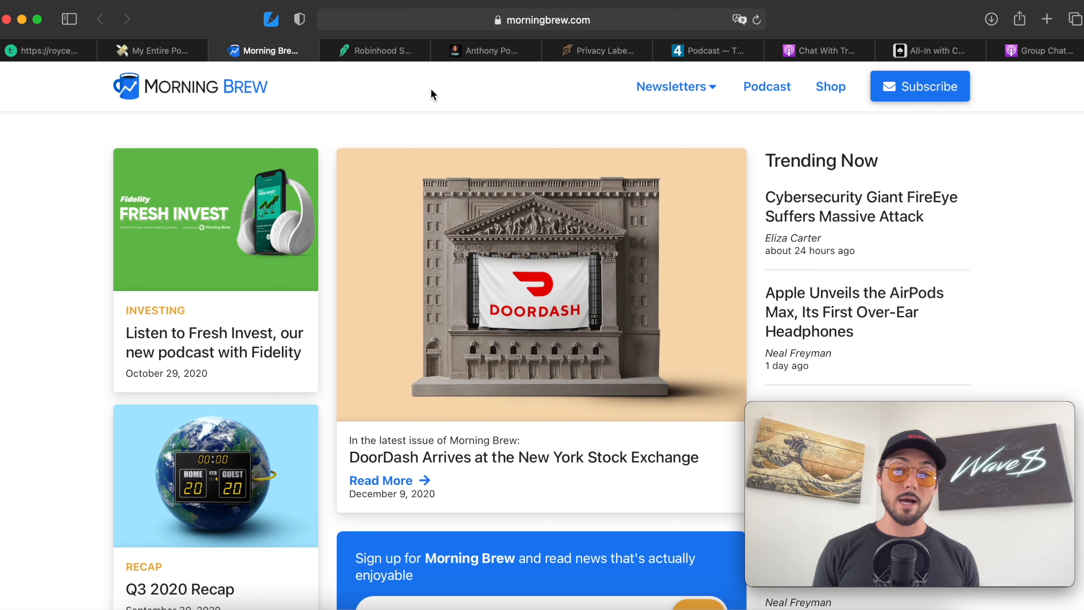
View the Robinhood Snacks signup page, then switch to Anthony Pompliano's newsletter tab.
{"action": "left_click", "coordinate": [375, 50]}
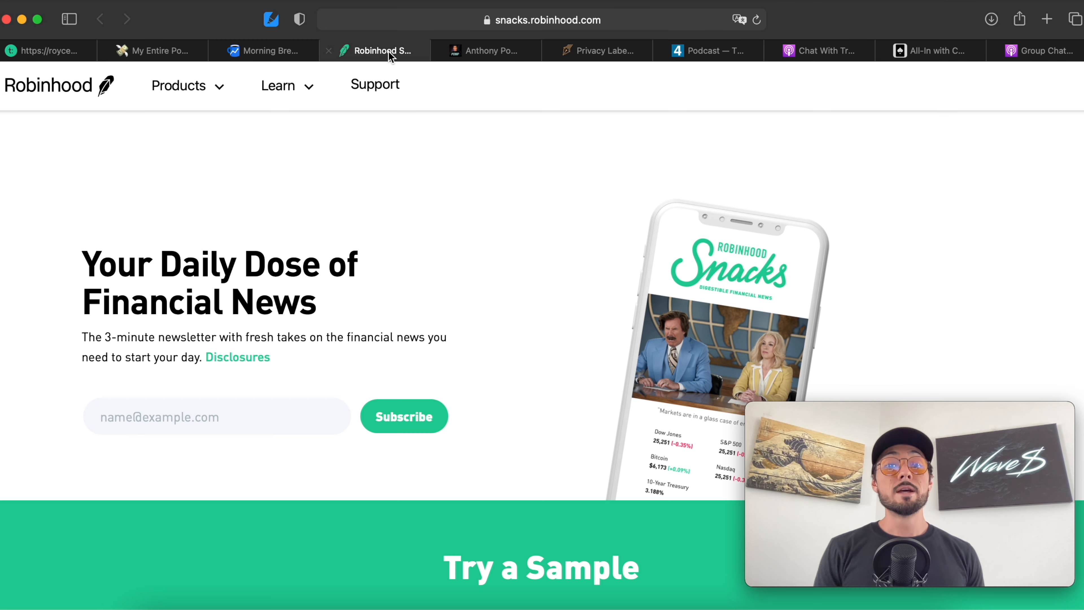
{"action": "mouse_move", "coordinate": [583, 201]}
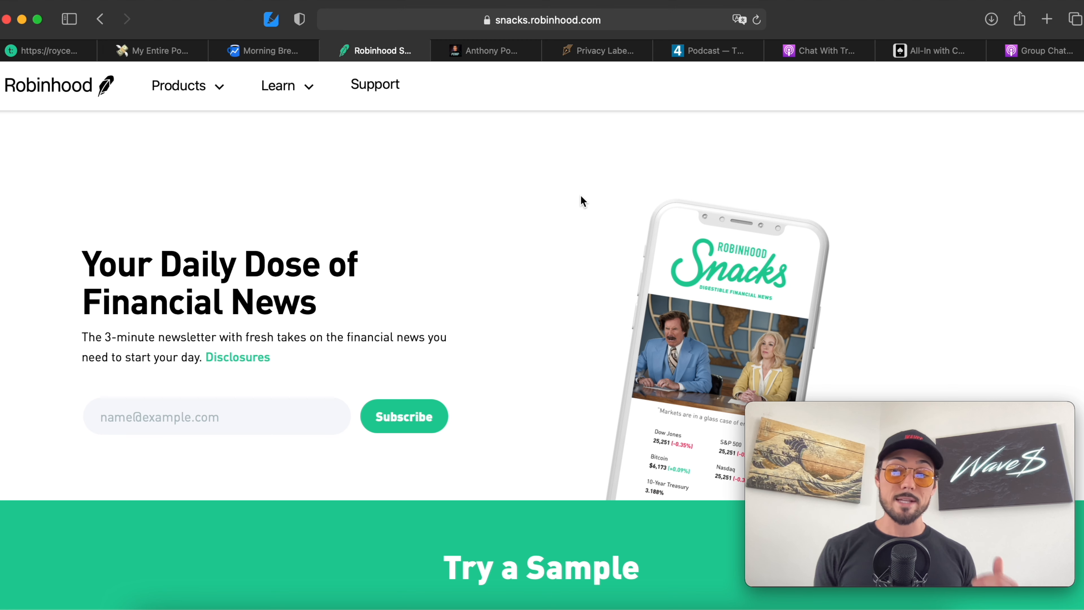
{"action": "mouse_move", "coordinate": [394, 169]}
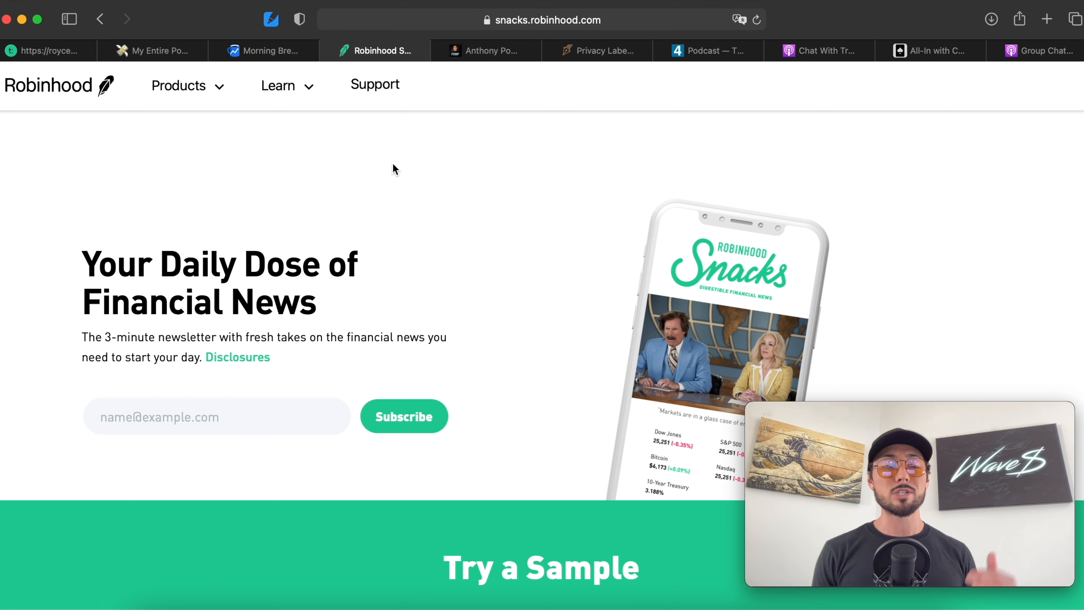
{"action": "mouse_move", "coordinate": [409, 213]}
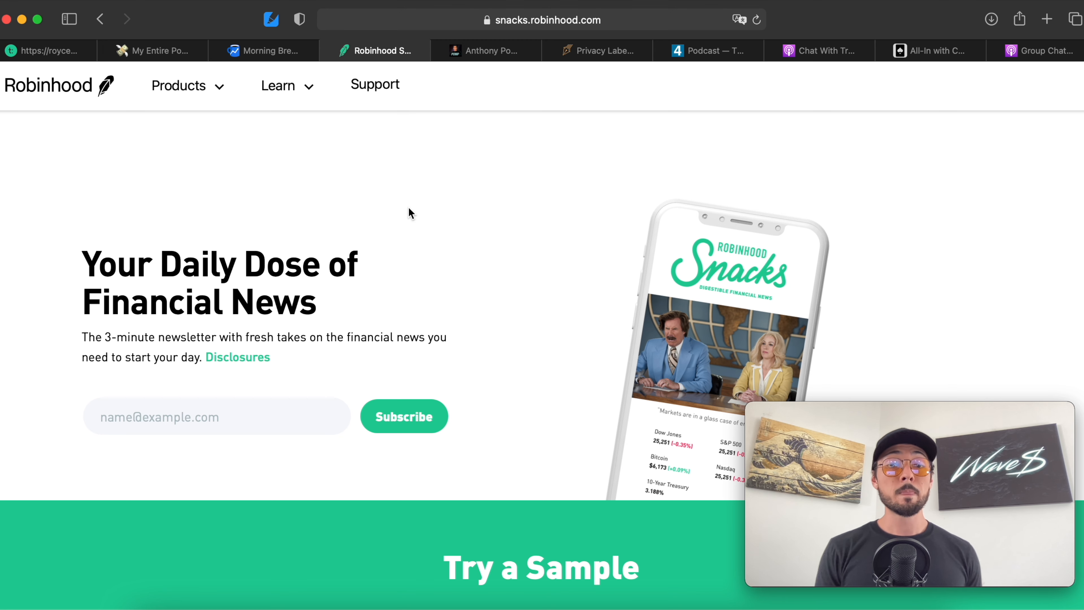
{"action": "mouse_move", "coordinate": [440, 212]}
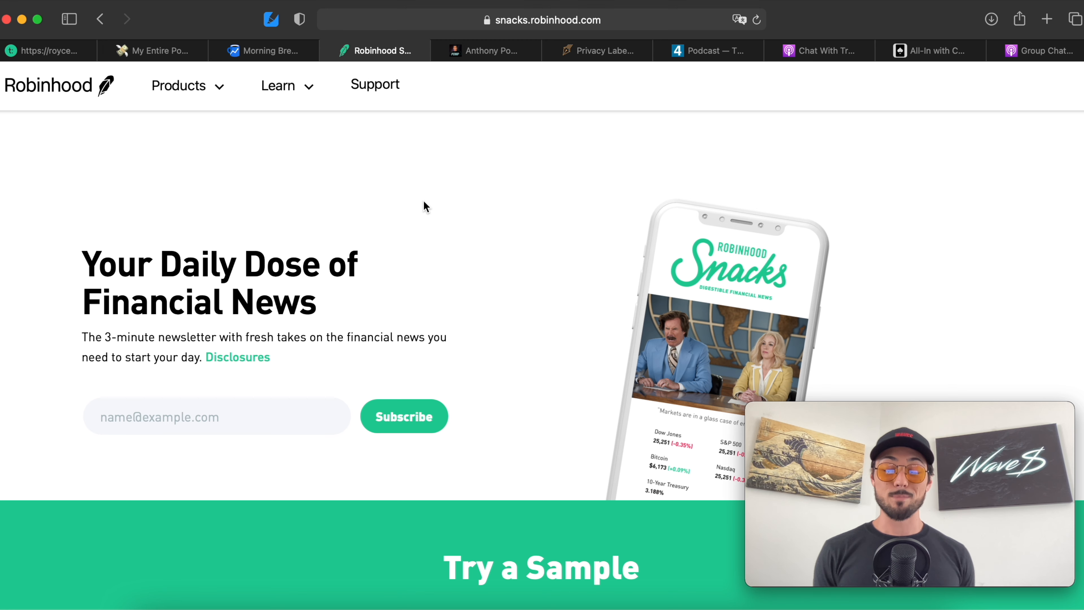
{"action": "mouse_move", "coordinate": [434, 182]}
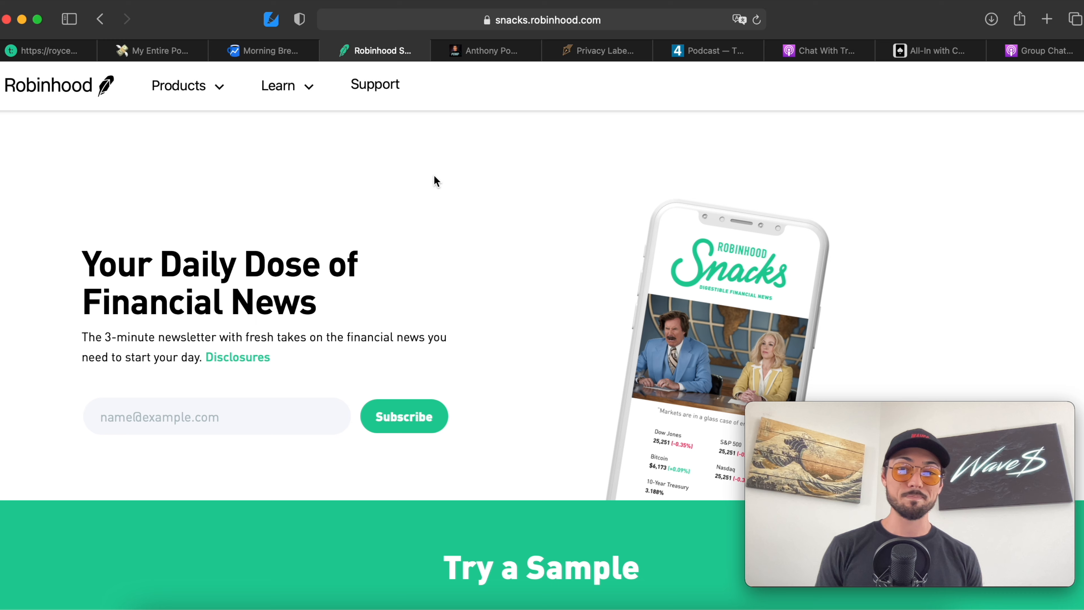
{"action": "left_click", "coordinate": [486, 50]}
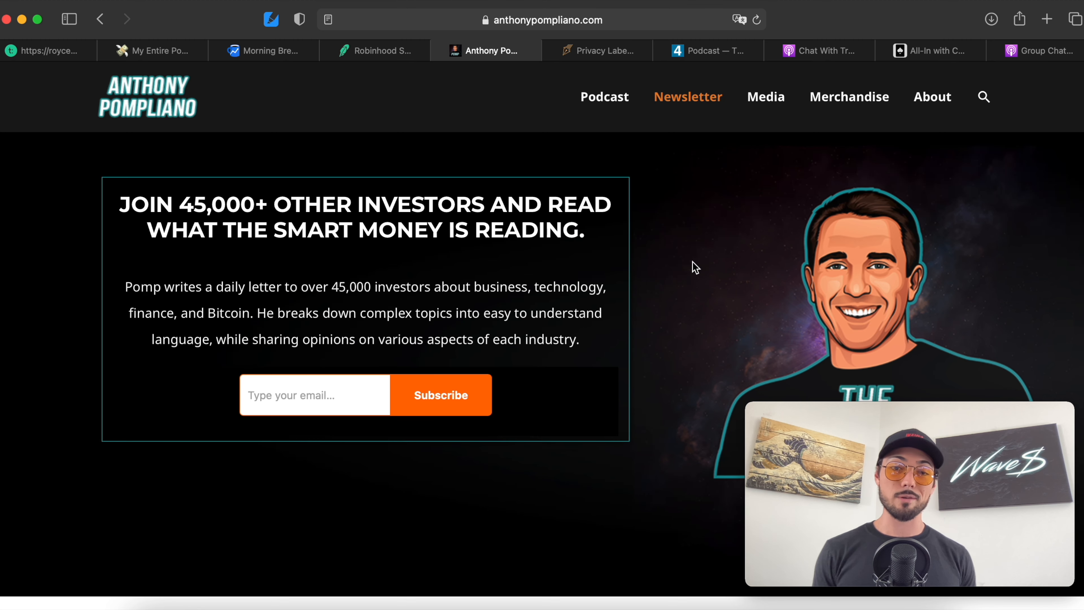
{"action": "mouse_move", "coordinate": [674, 256]}
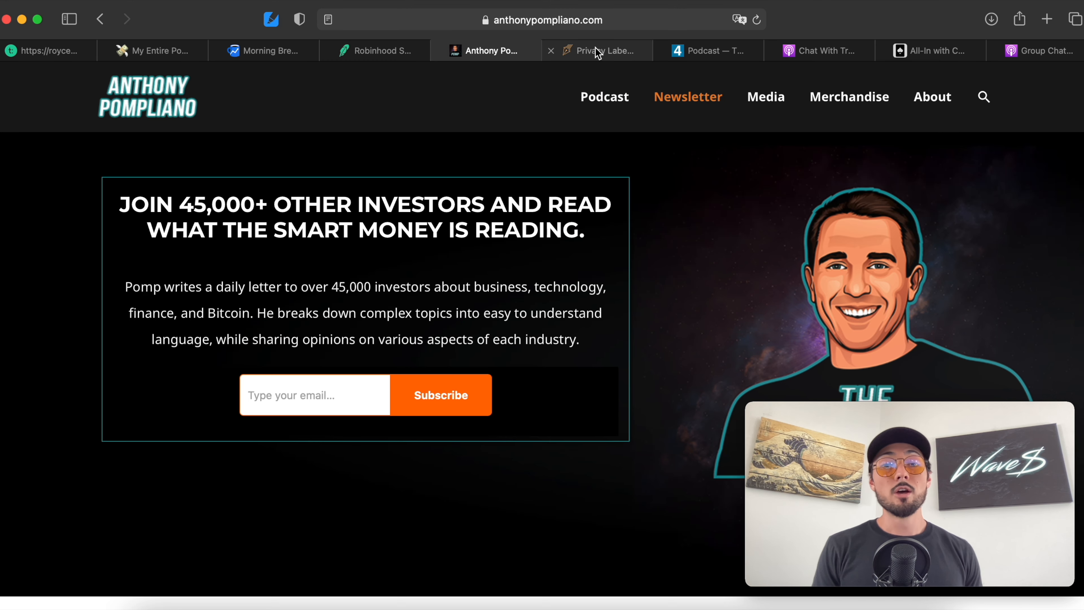
Switch to the Stratechery tab with the Privacy Labels and Lookalike Audiences article.
{"action": "left_click", "coordinate": [600, 50]}
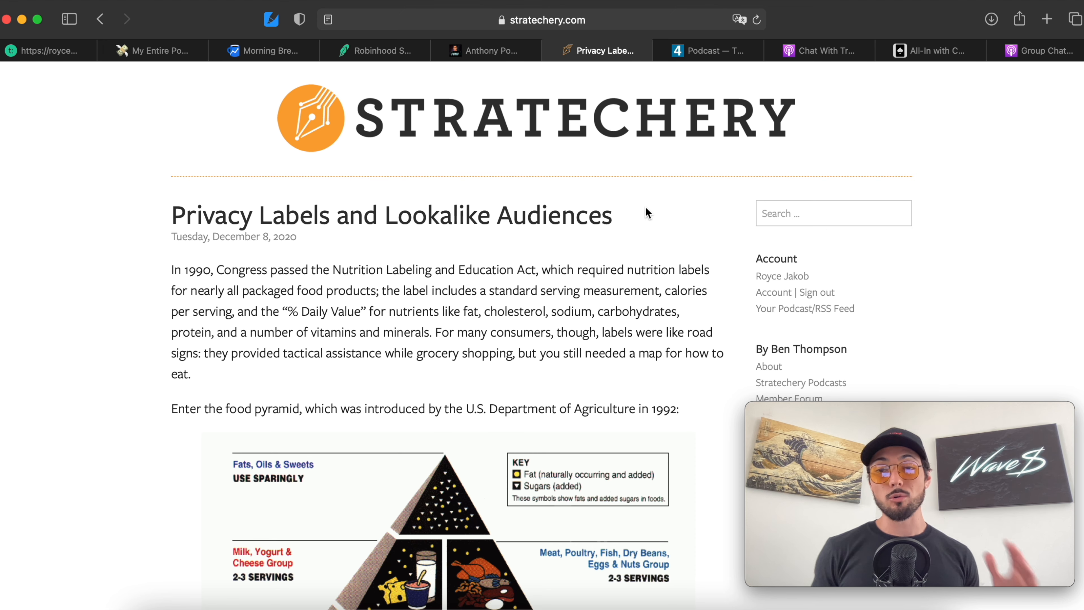
{"action": "mouse_move", "coordinate": [598, 200]}
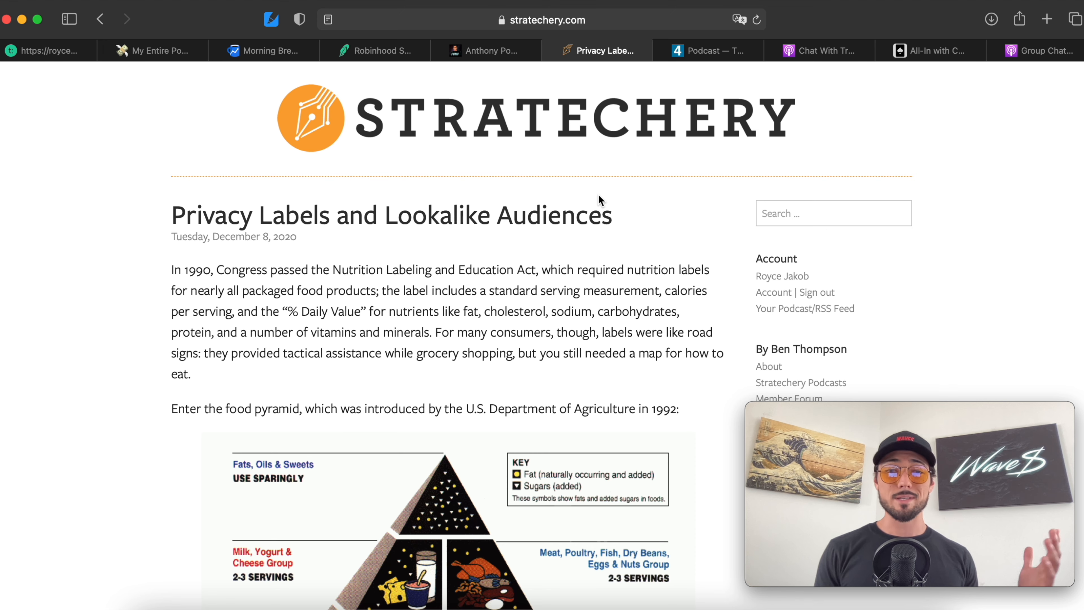
{"action": "mouse_move", "coordinate": [638, 191]}
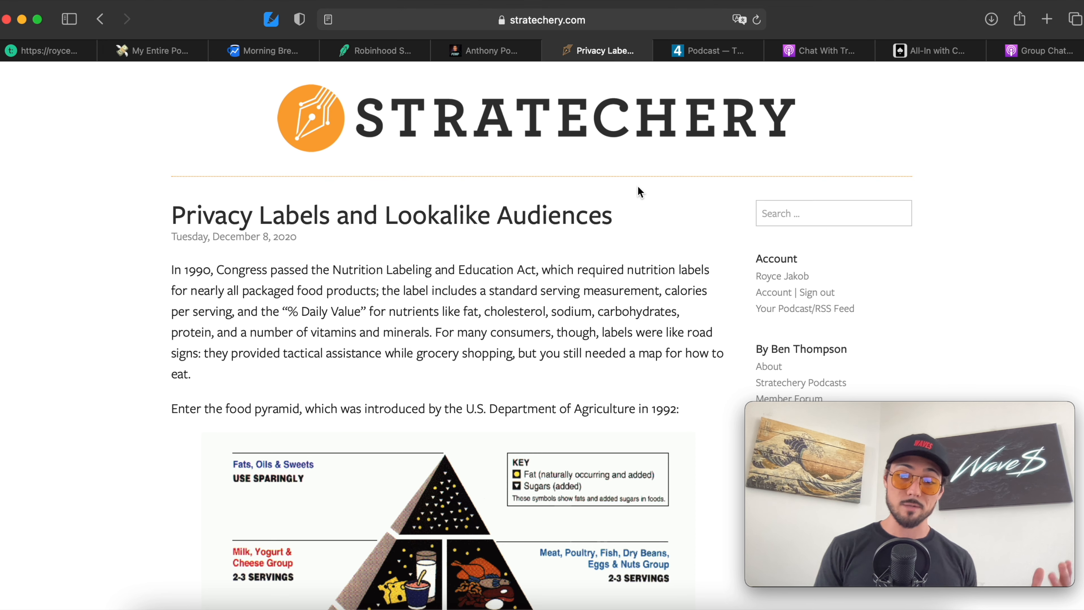
{"action": "mouse_move", "coordinate": [607, 109]}
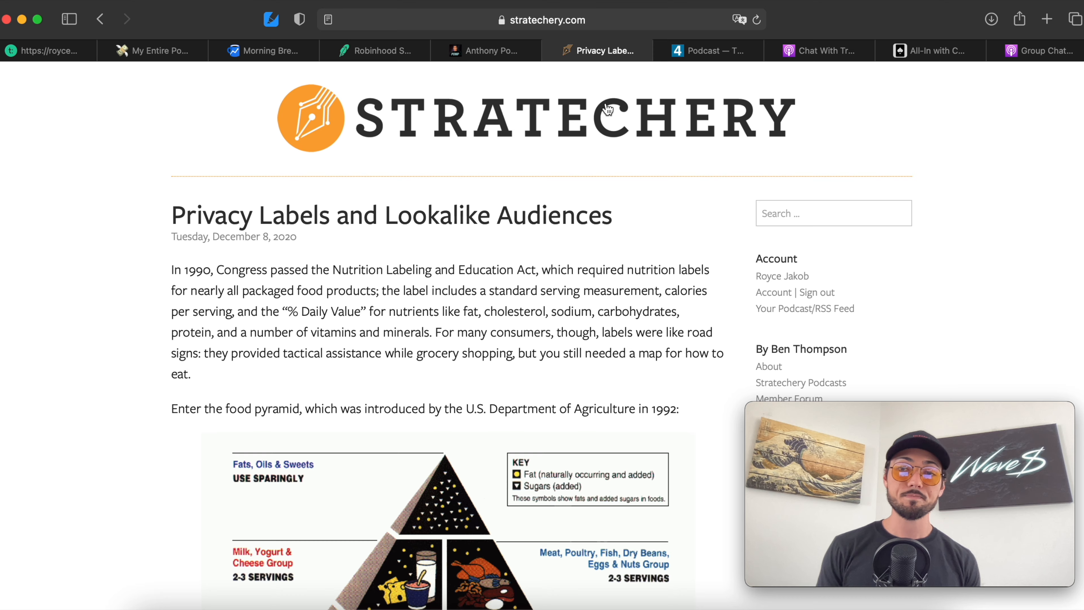
Switch to the tim.blog tab showing The Tim Ferriss Show's Jerry Seinfeld episode.
{"action": "left_click", "coordinate": [707, 50]}
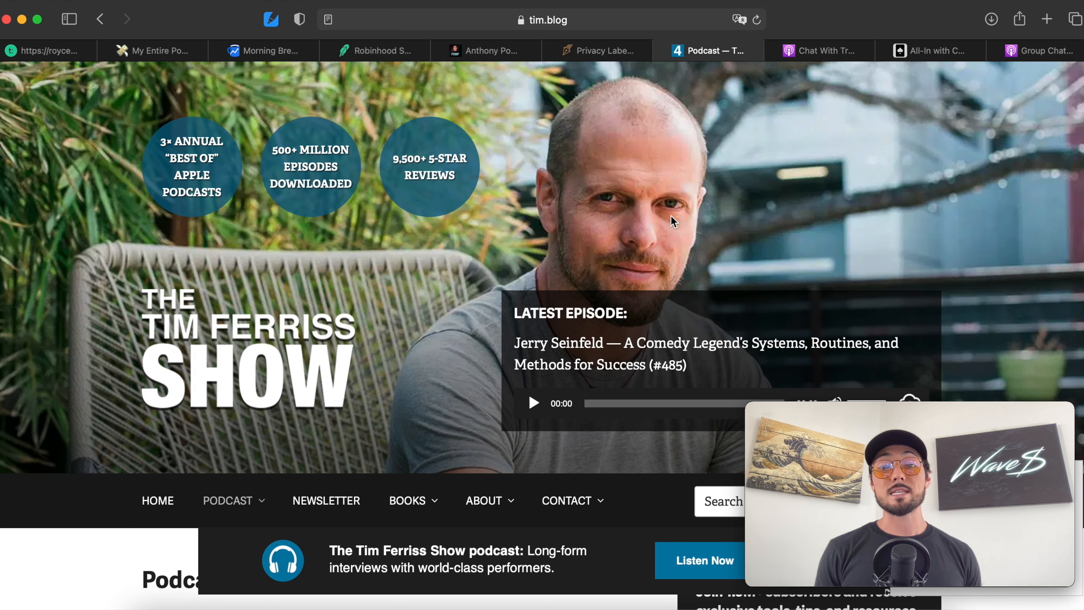
{"action": "mouse_move", "coordinate": [804, 235]}
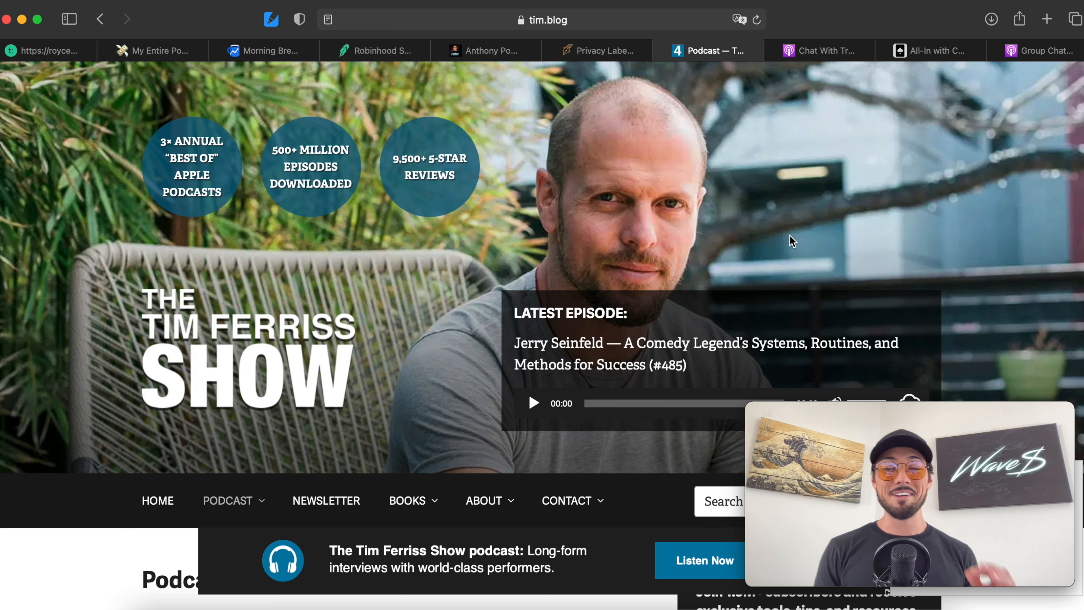
{"action": "mouse_move", "coordinate": [639, 351]}
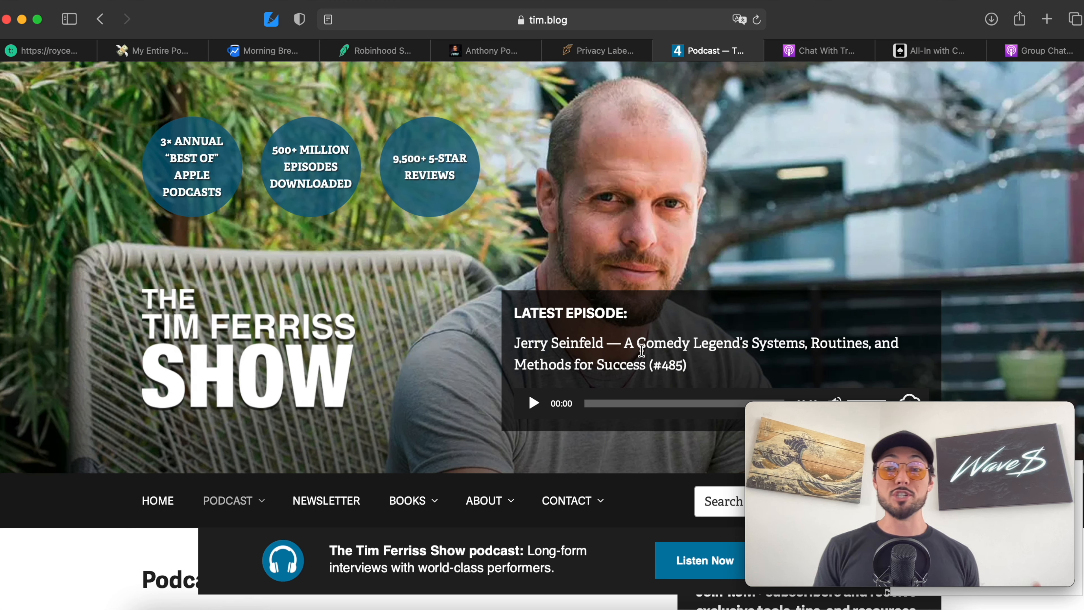
{"action": "mouse_move", "coordinate": [655, 362]}
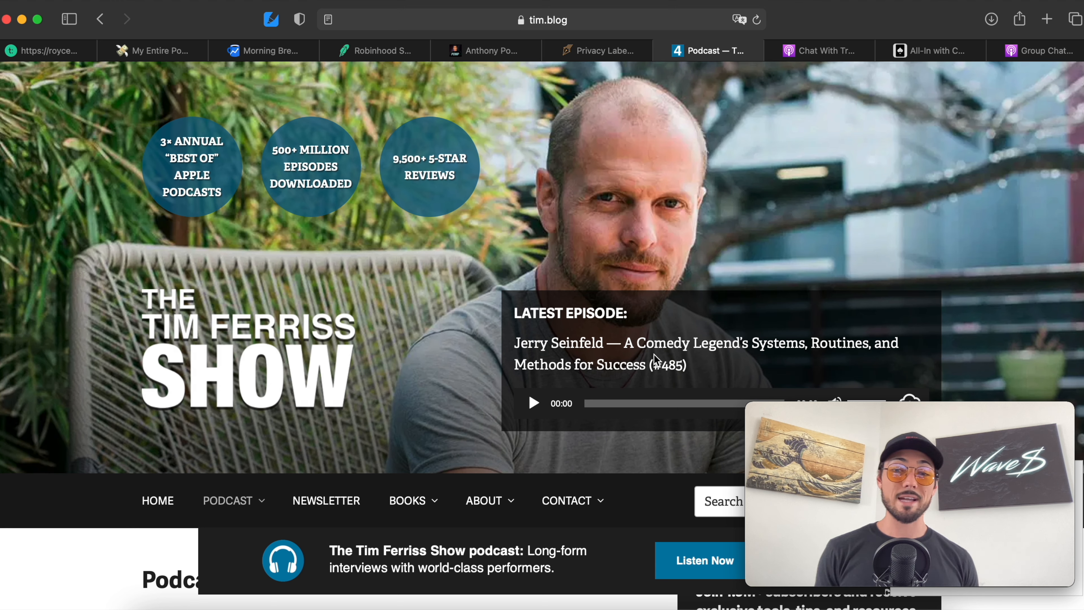
{"action": "mouse_move", "coordinate": [693, 289]}
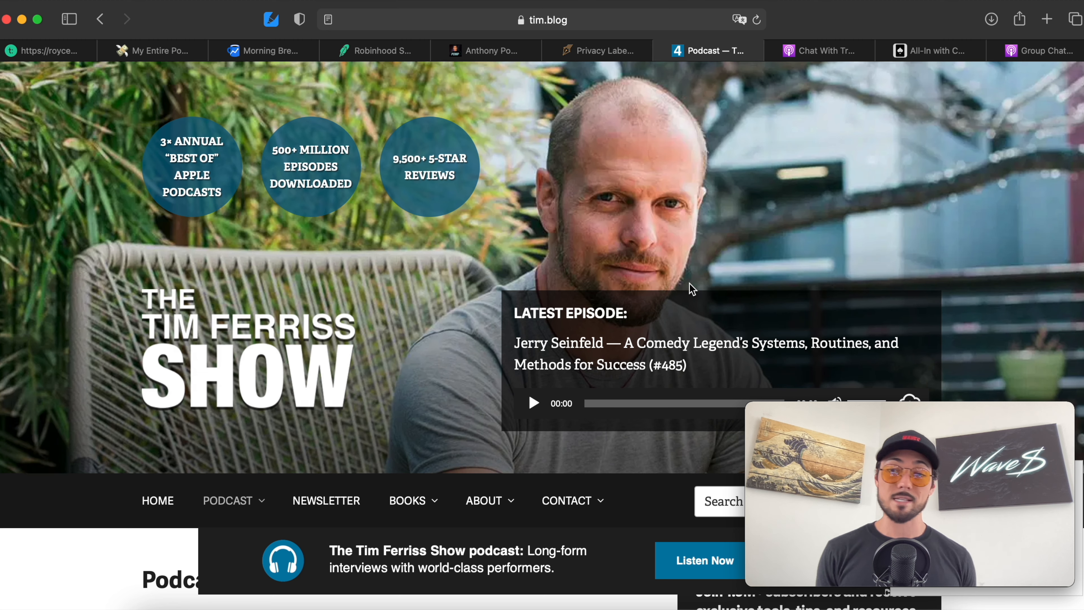
{"action": "mouse_move", "coordinate": [843, 106]}
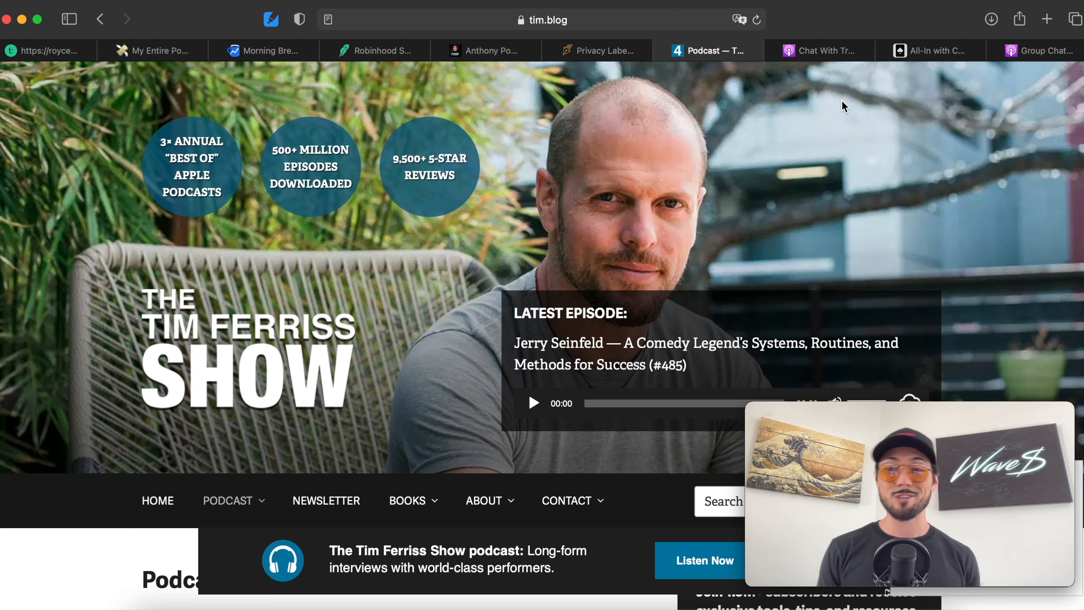
View the Chat With Traders Apple Podcasts page, scrolling through its episode list and back to the top.
{"action": "left_click", "coordinate": [819, 50]}
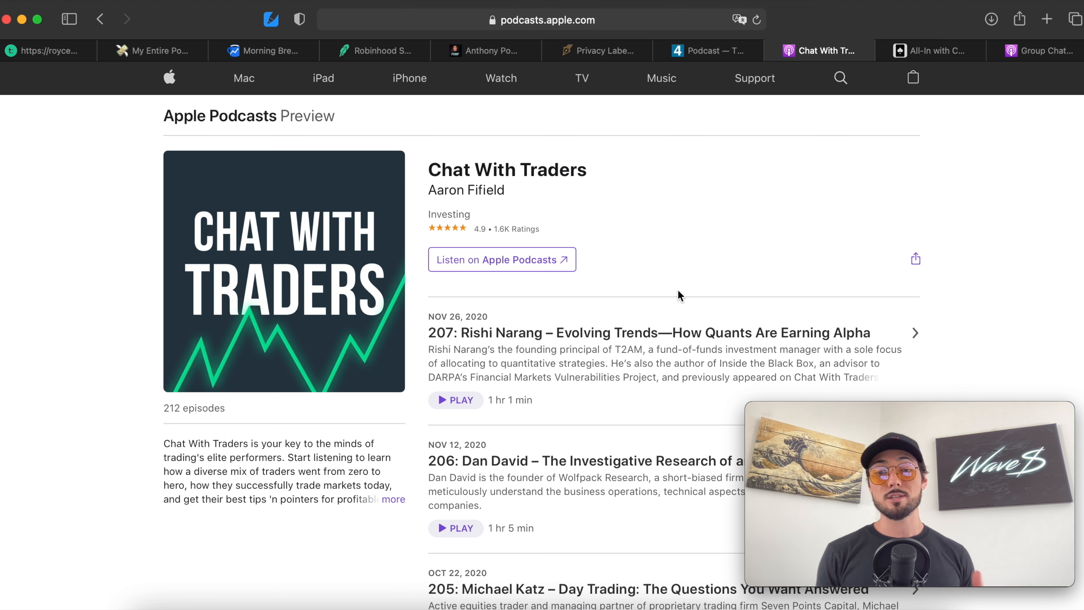
{"action": "mouse_move", "coordinate": [475, 175]}
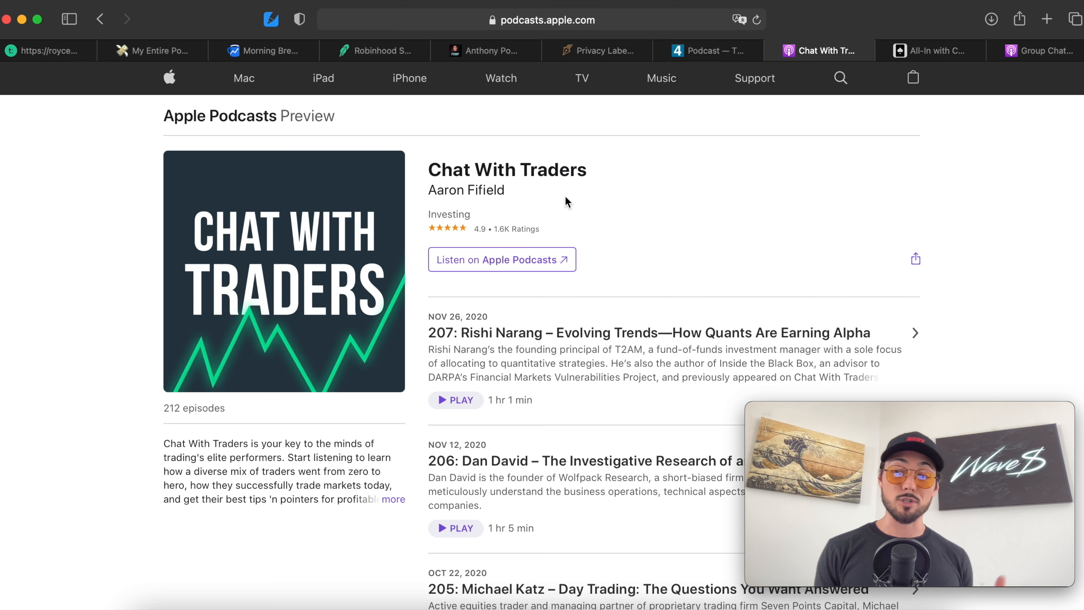
{"action": "scroll", "scroll_direction": "down", "scroll_amount": 3}
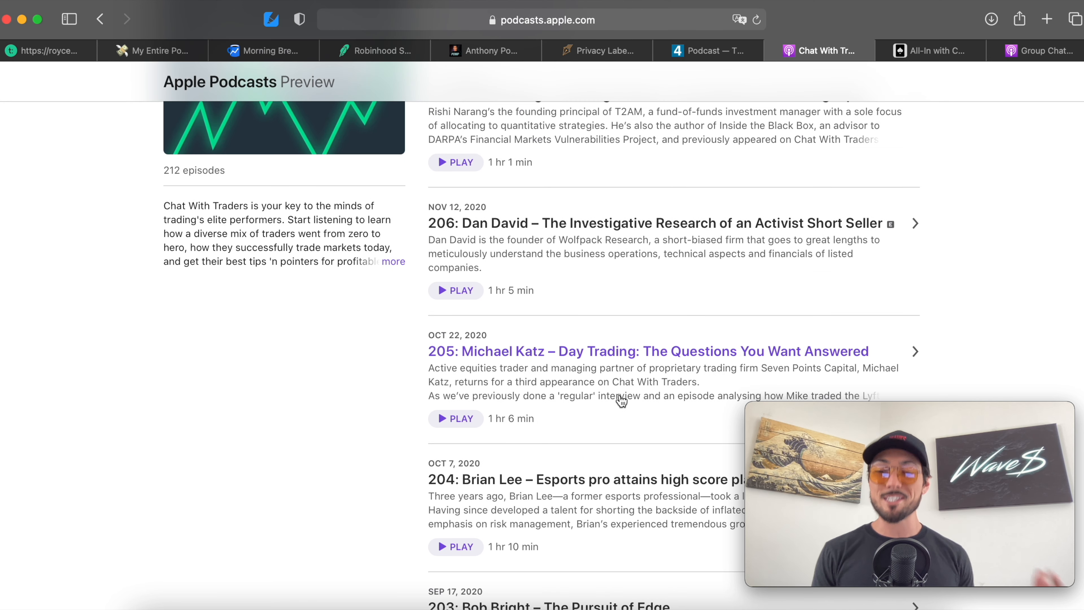
{"action": "mouse_move", "coordinate": [480, 382]}
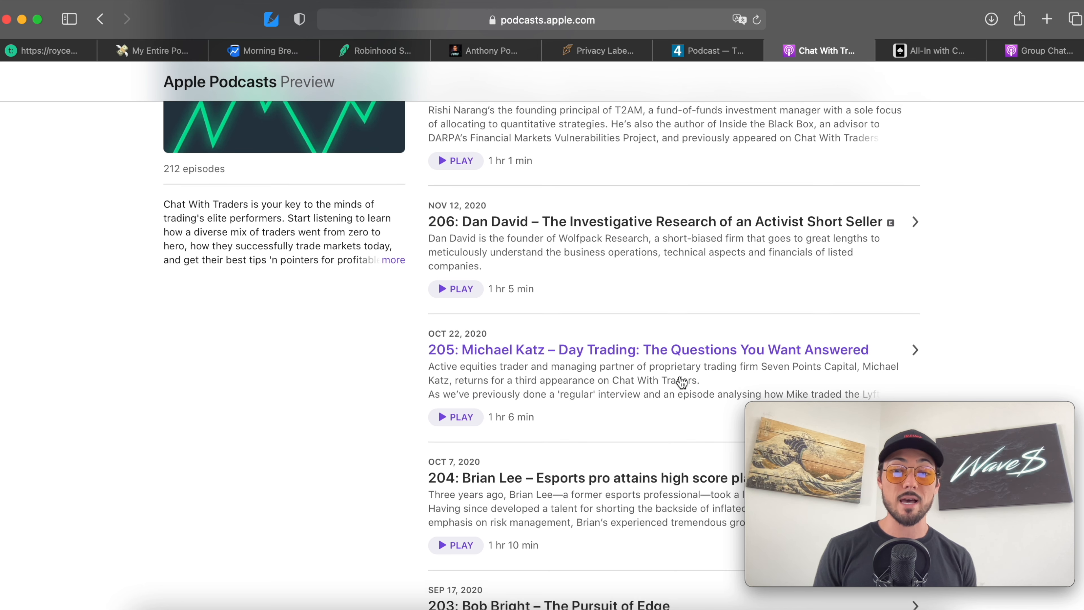
{"action": "scroll", "scroll_direction": "down", "scroll_amount": 3}
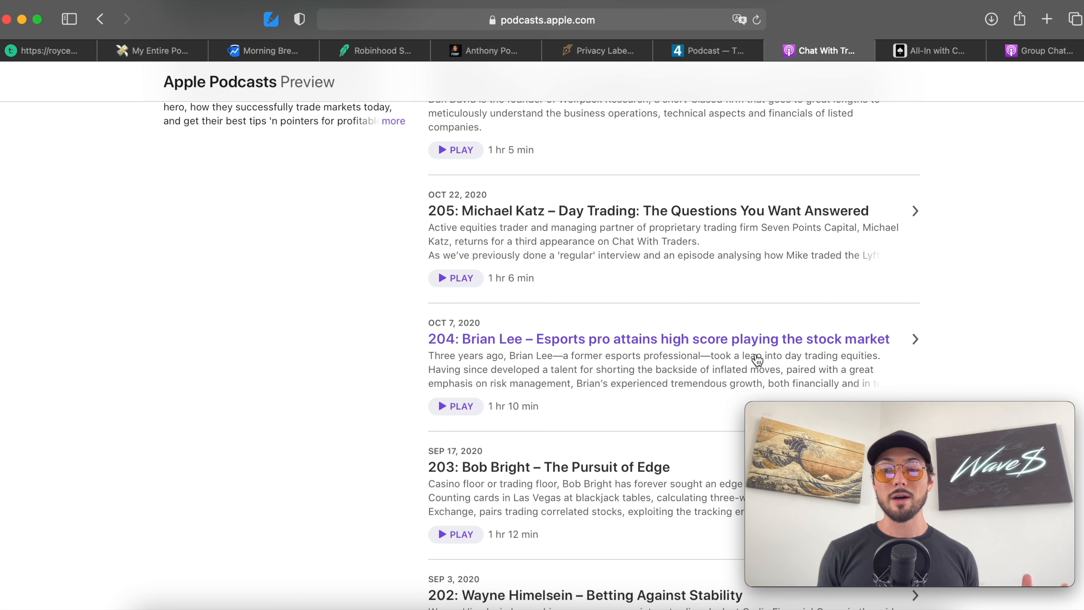
{"action": "scroll", "scroll_direction": "up", "scroll_amount": 3}
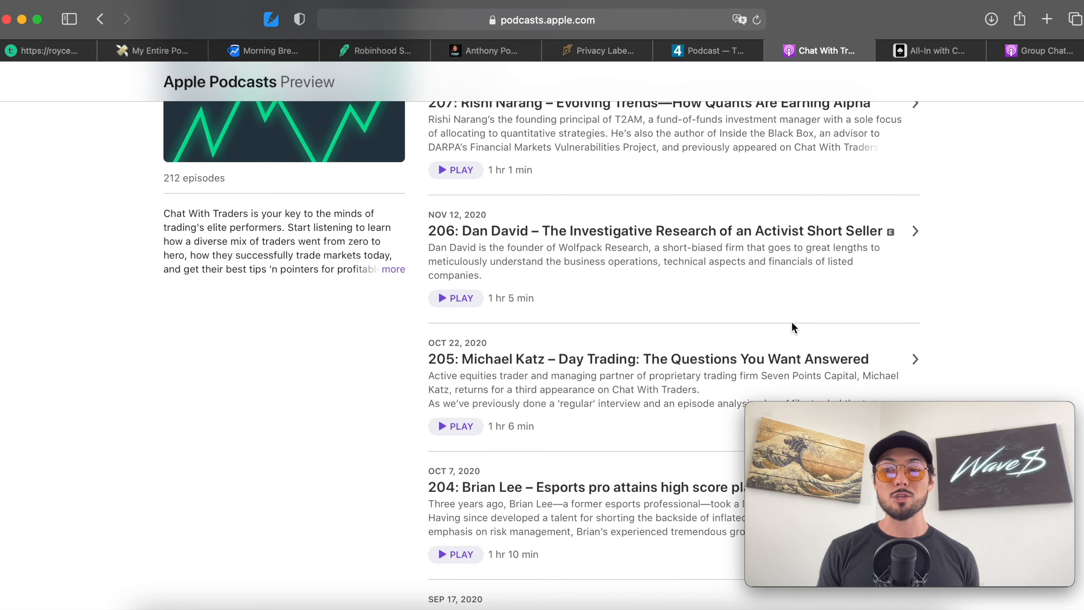
{"action": "scroll", "scroll_direction": "up", "scroll_amount": 3}
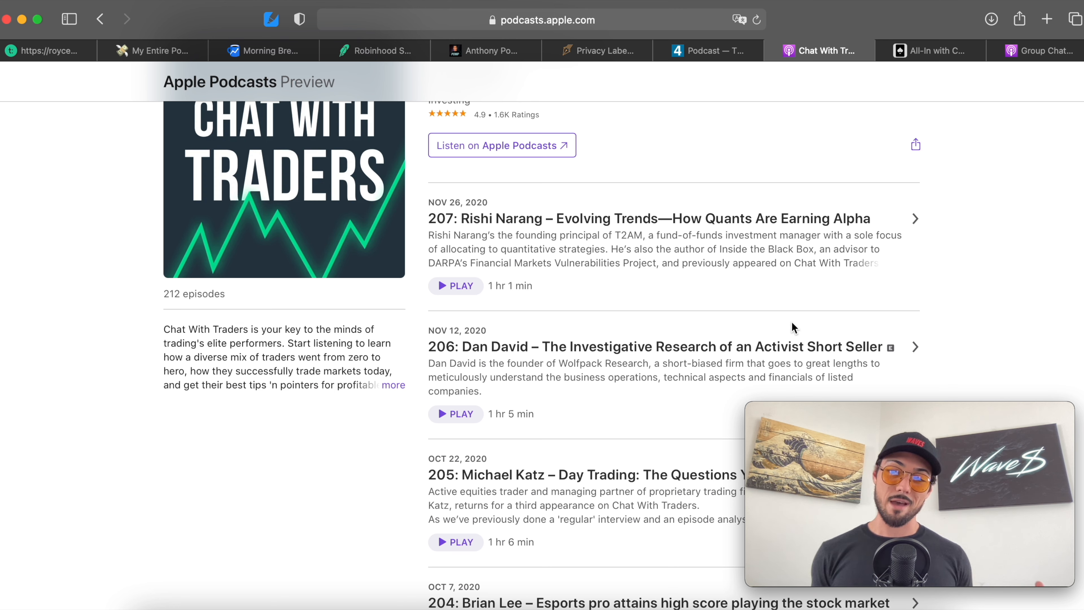
{"action": "scroll", "scroll_direction": "up", "scroll_amount": 3}
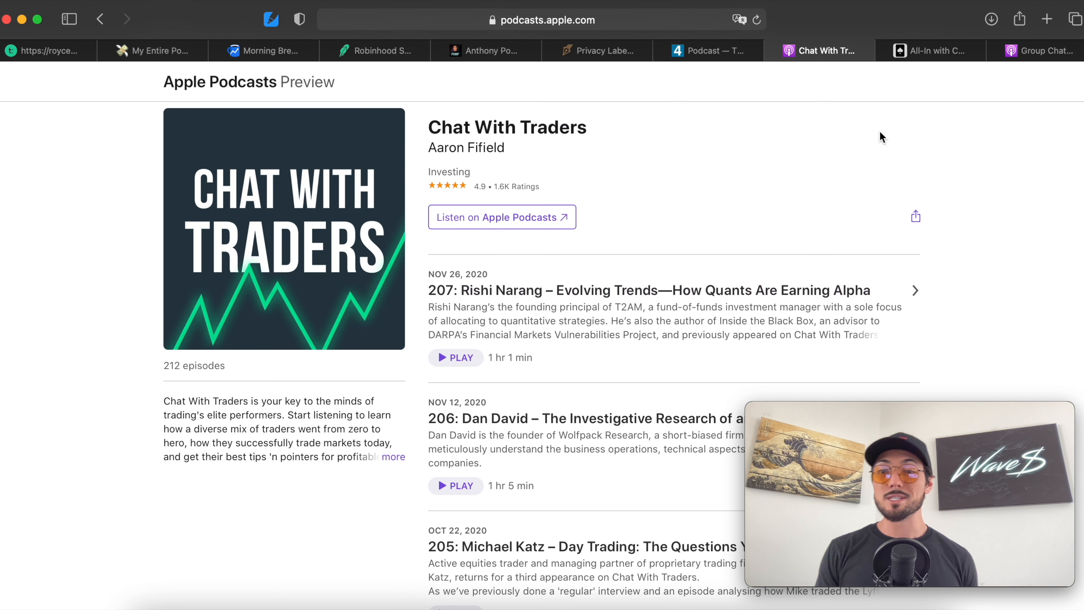
Switch to the All-In Podcast tab showing allinpodcast.co with its email signup.
{"action": "left_click", "coordinate": [933, 50]}
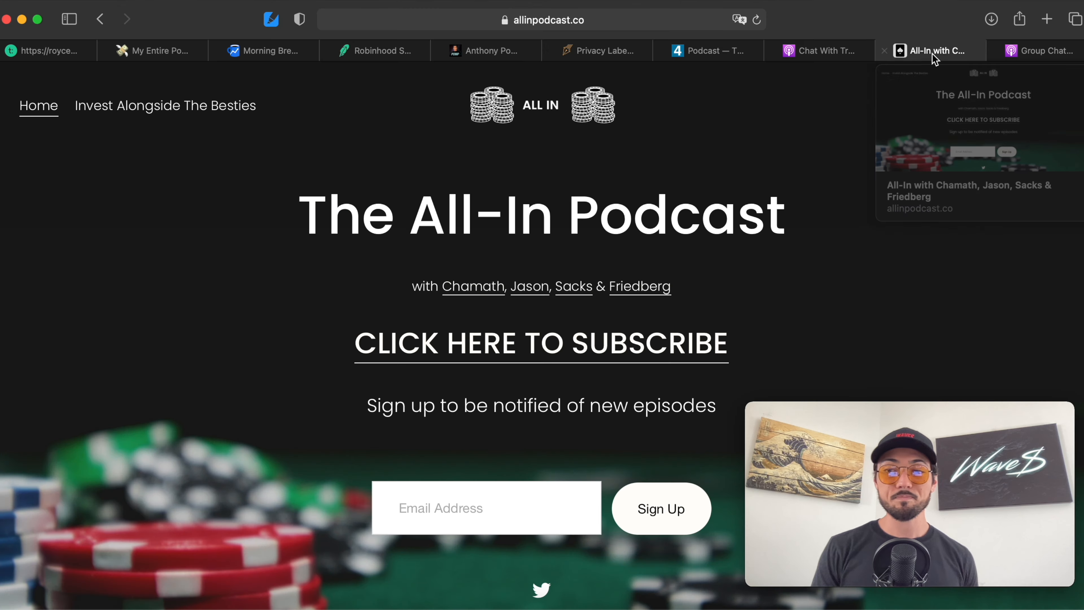
{"action": "mouse_move", "coordinate": [867, 232]}
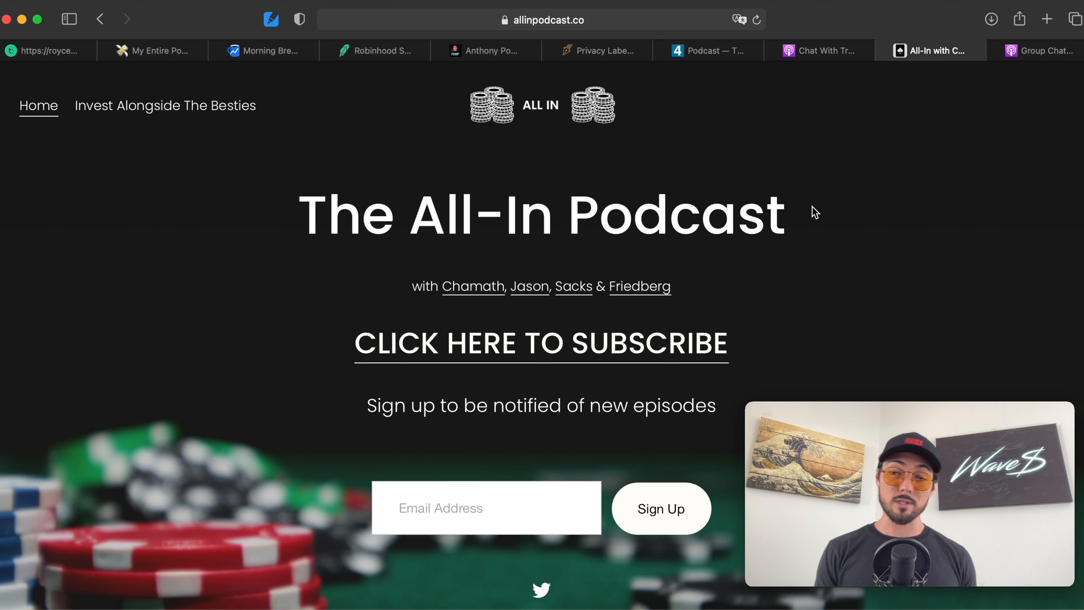
{"action": "mouse_move", "coordinate": [799, 201]}
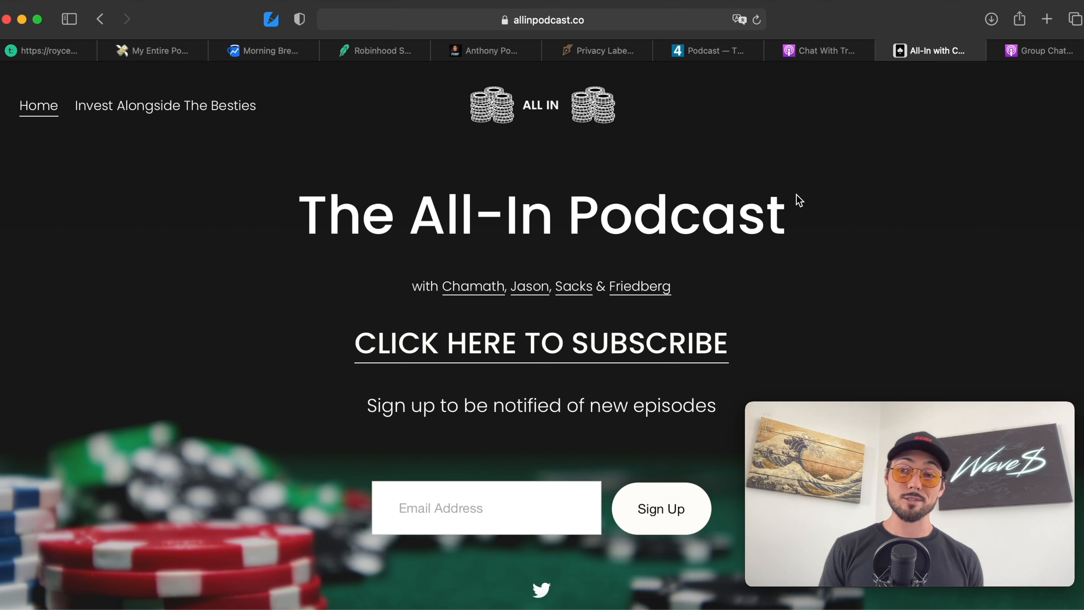
Switch to the Group Chat tab showing its Studio71 Apple Podcasts preview page.
{"action": "left_click", "coordinate": [1040, 50]}
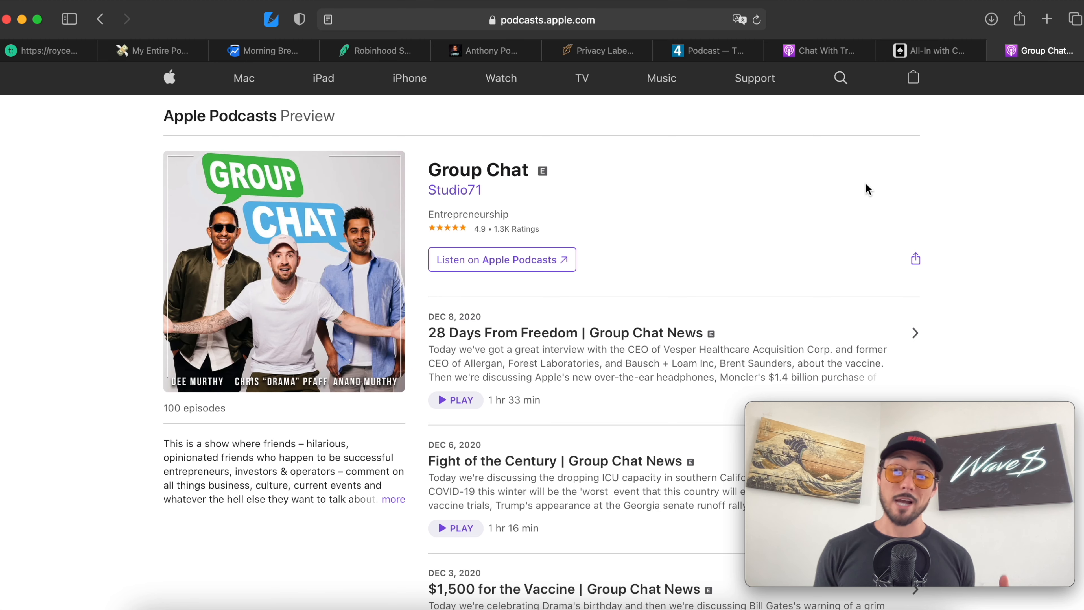
{"action": "mouse_move", "coordinate": [536, 252]}
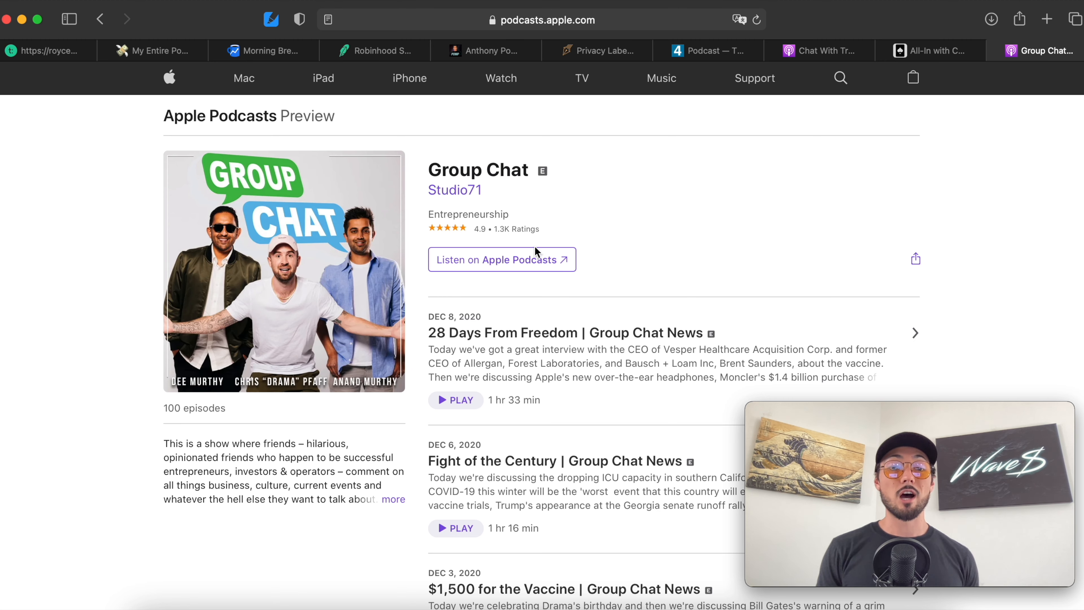
{"action": "mouse_move", "coordinate": [365, 330]}
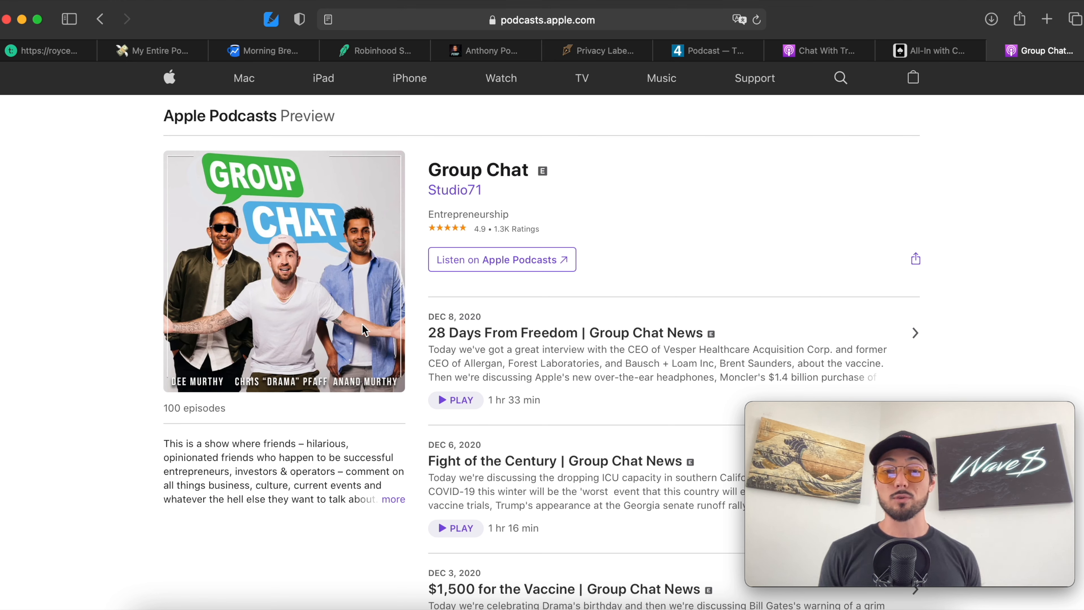
{"action": "mouse_move", "coordinate": [19, 281]}
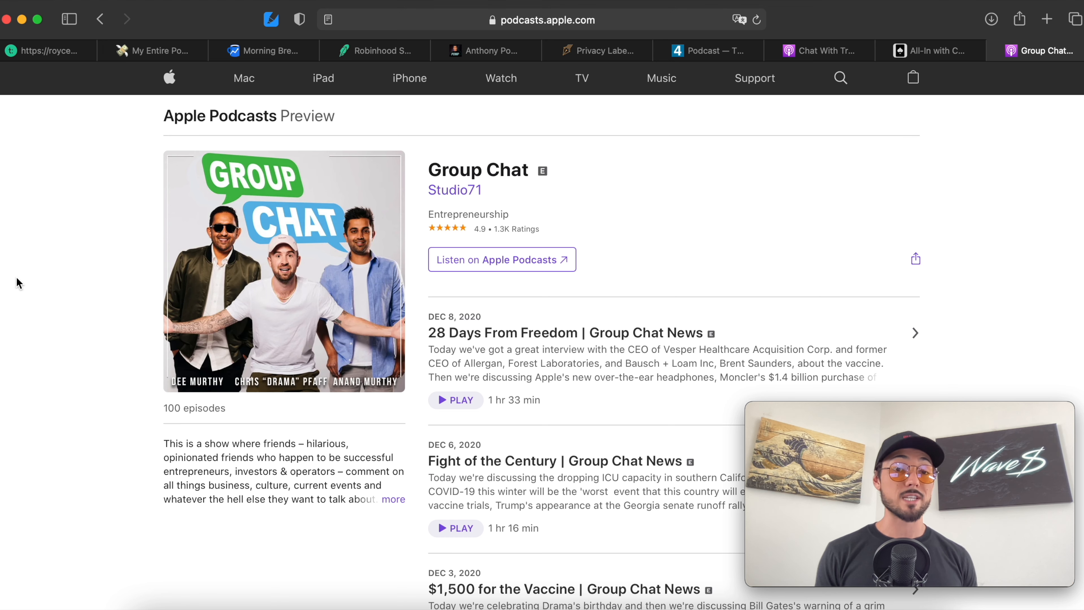
{"action": "mouse_move", "coordinate": [207, 257]}
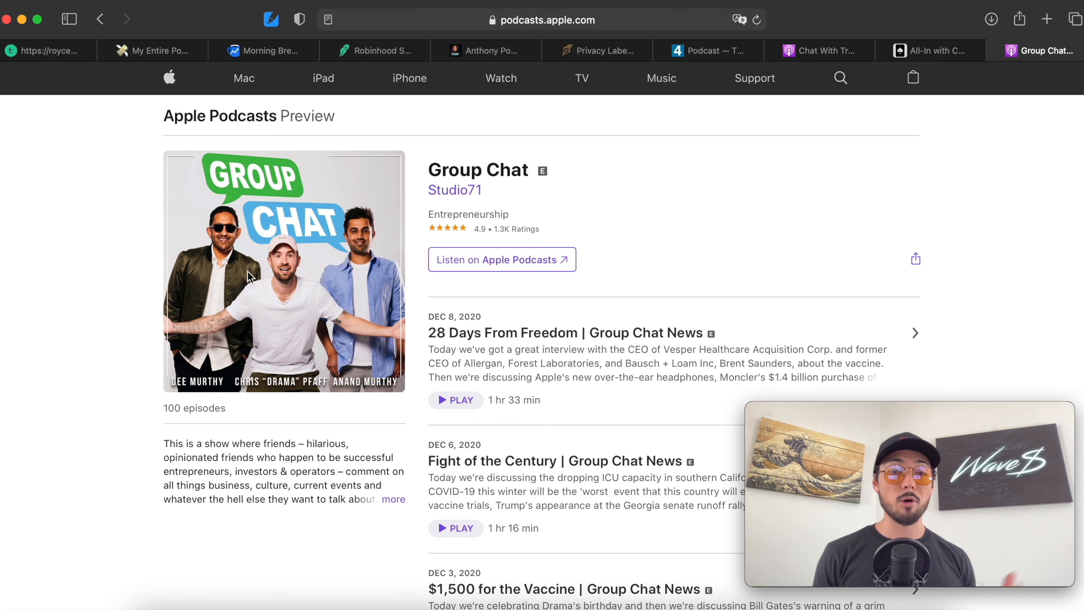
{"action": "mouse_move", "coordinate": [271, 291]}
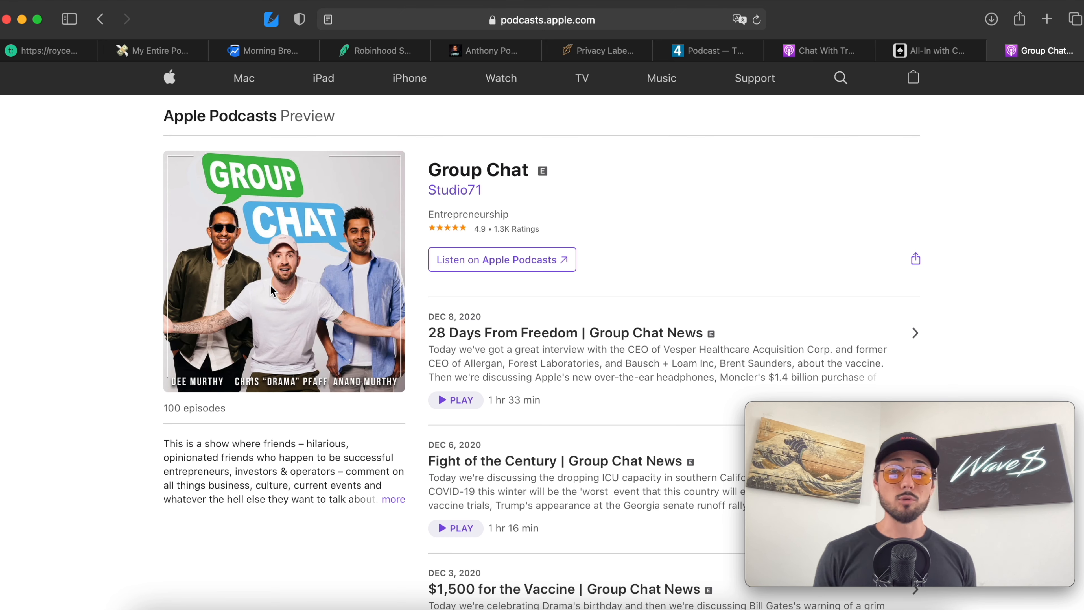
{"action": "mouse_move", "coordinate": [366, 262]}
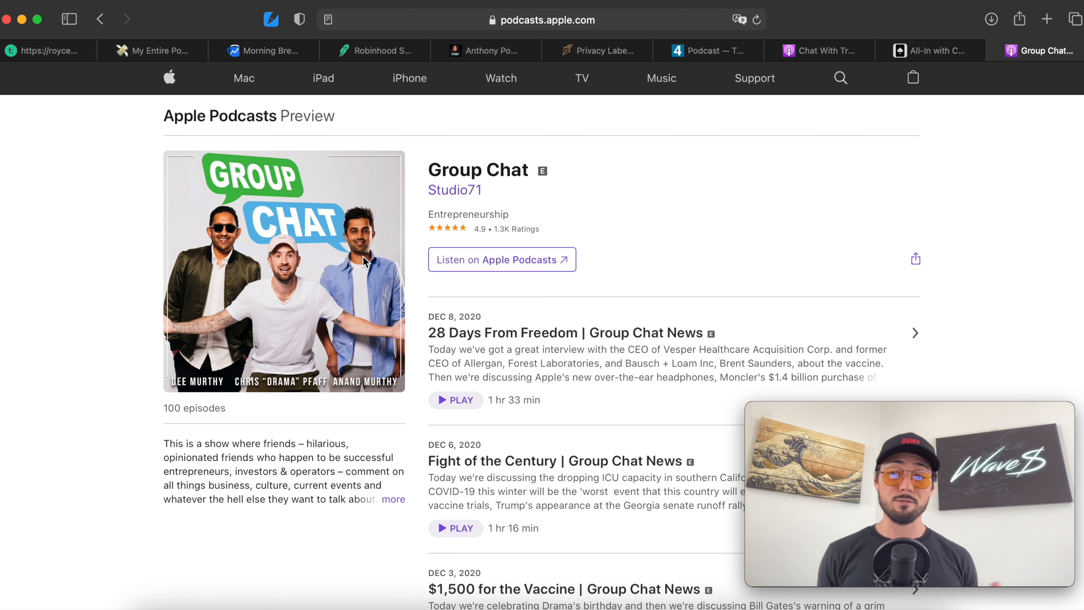
{"action": "mouse_move", "coordinate": [267, 262]}
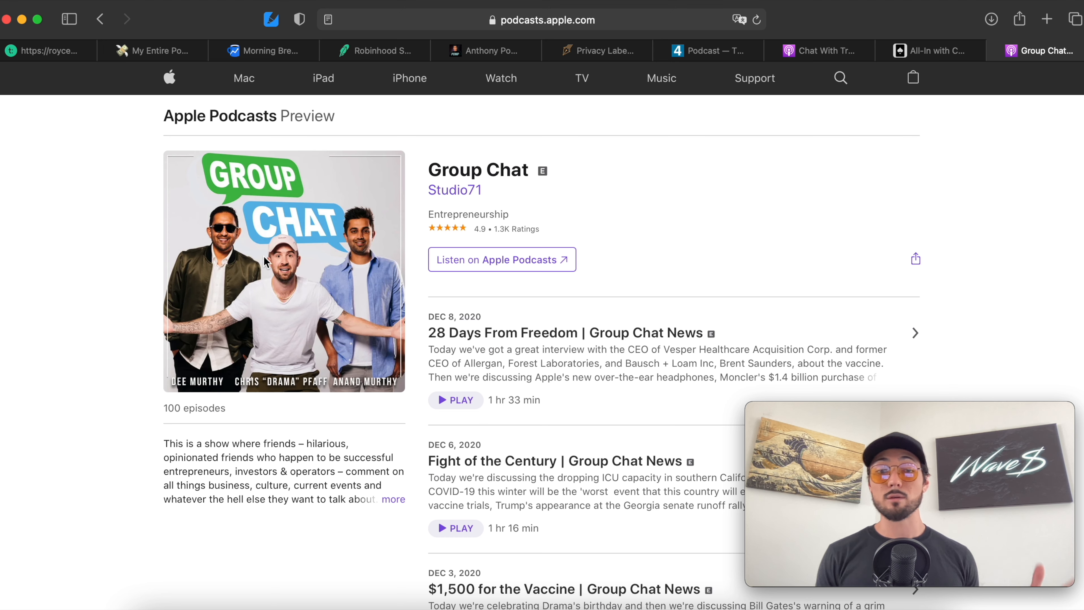
{"action": "mouse_move", "coordinate": [358, 309]}
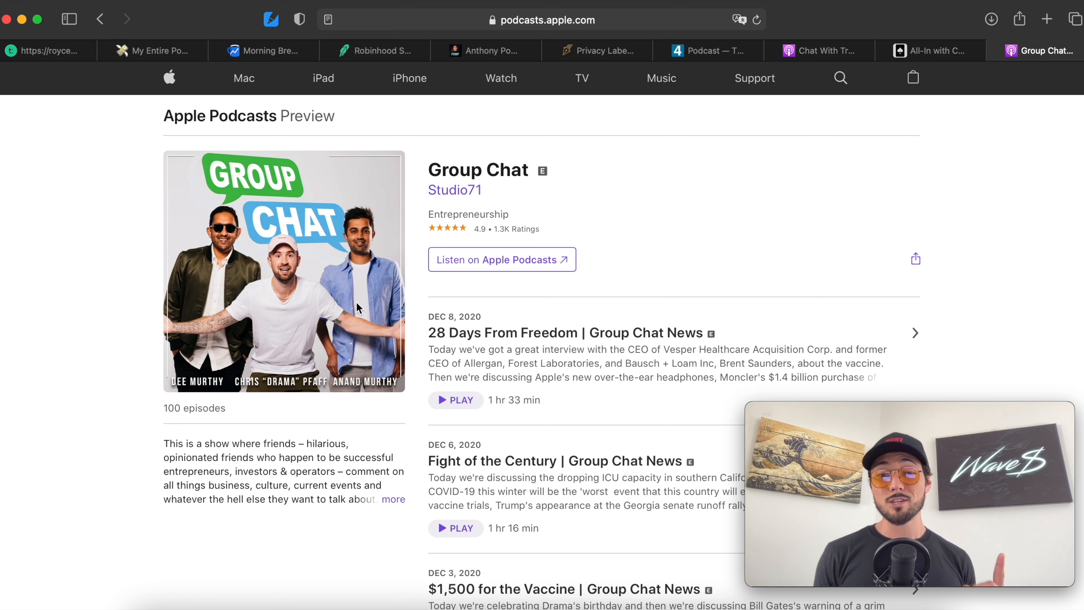
{"action": "mouse_move", "coordinate": [314, 224]}
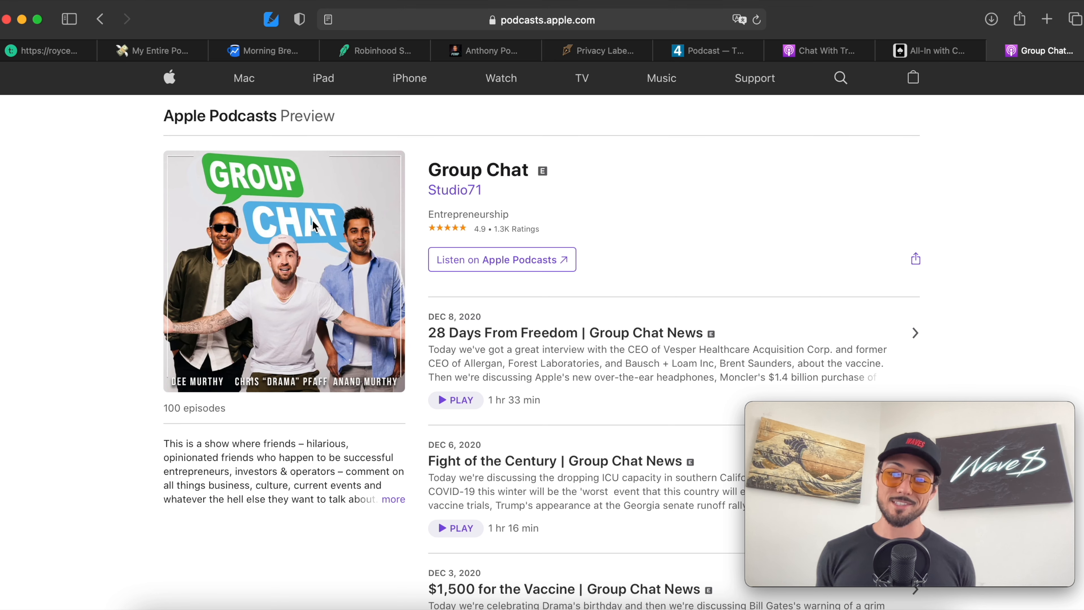